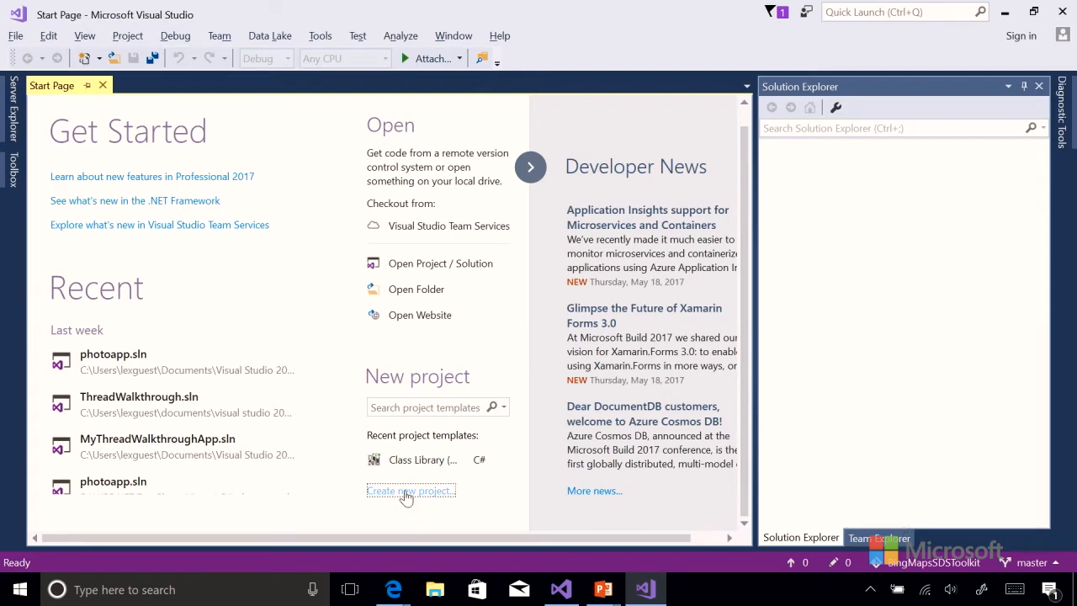
Create a Visual C# Blank App (Universal Windows) project named App2 with default target versions.
click(410, 491)
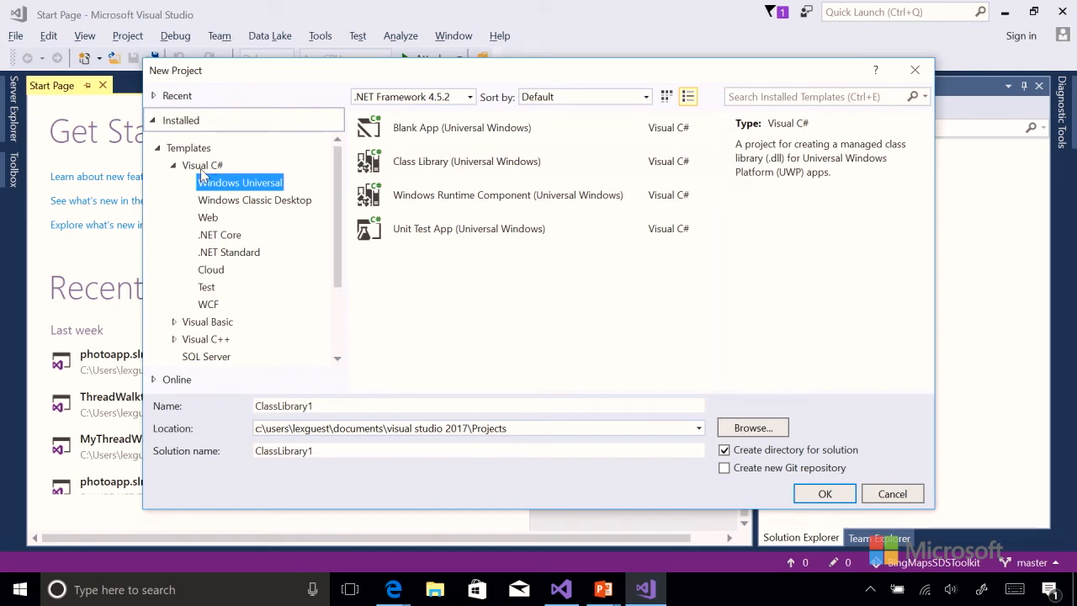
click(202, 165)
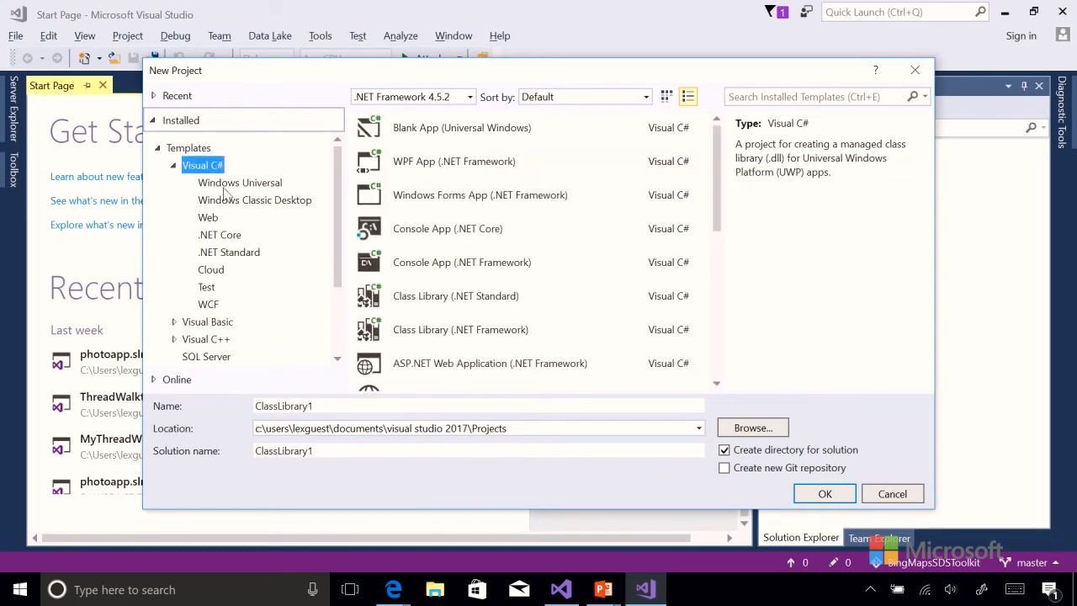
click(239, 181)
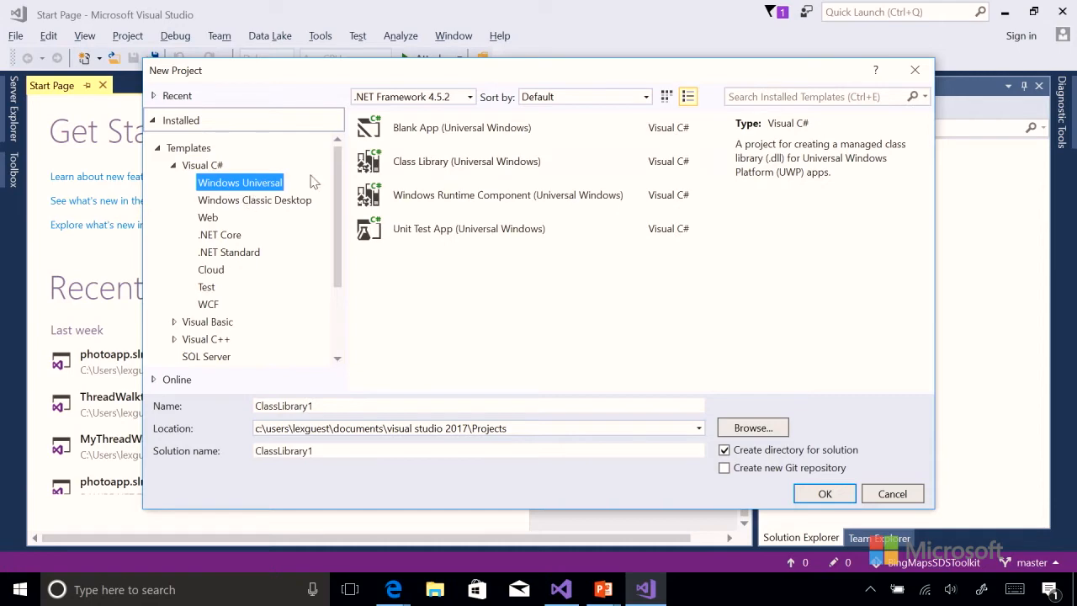
click(461, 128)
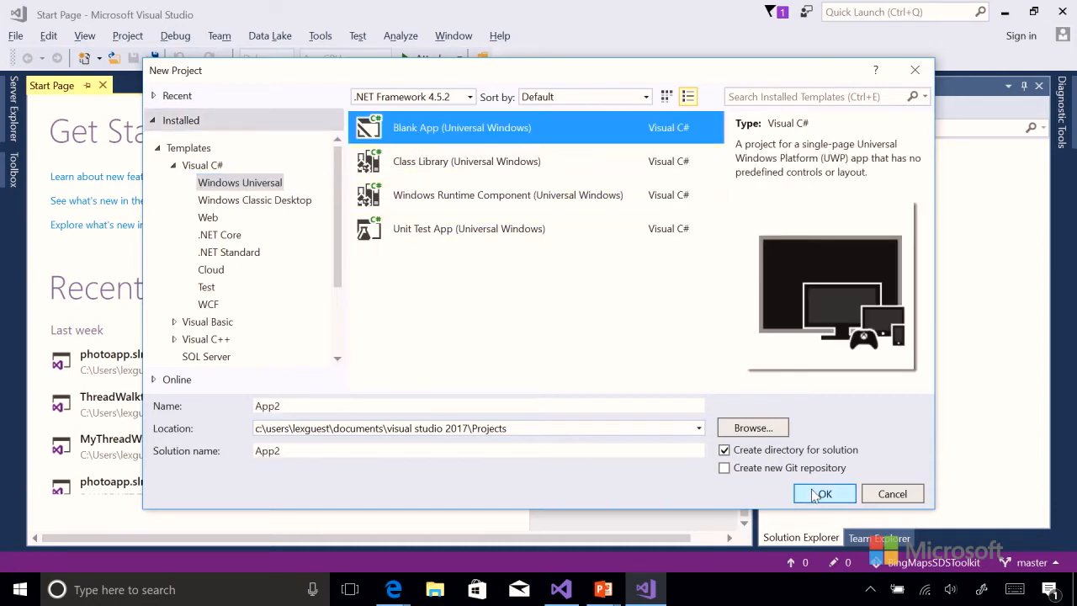
click(824, 493)
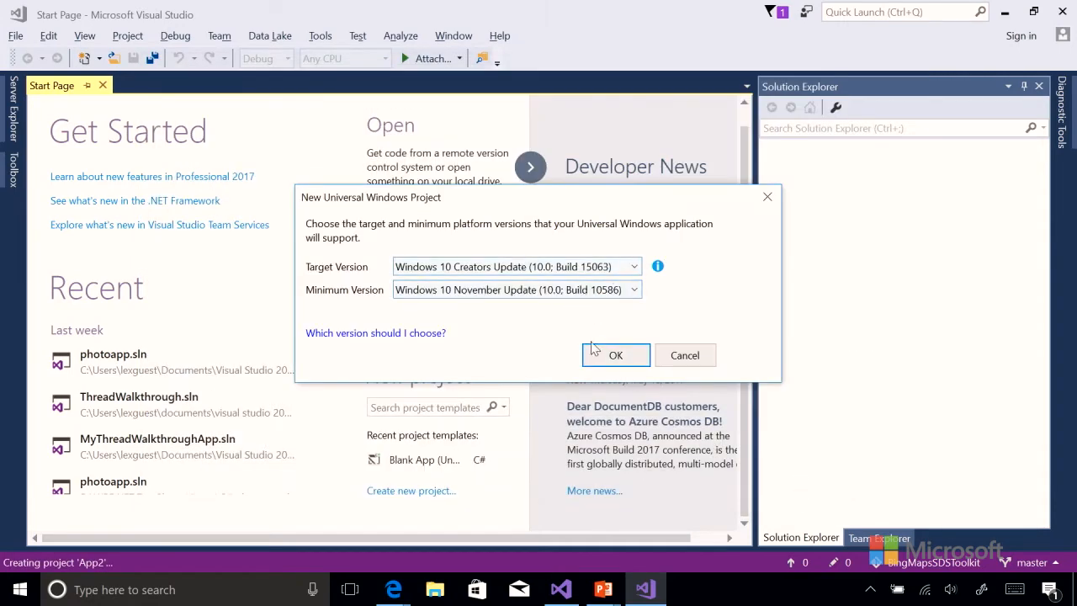
click(615, 354)
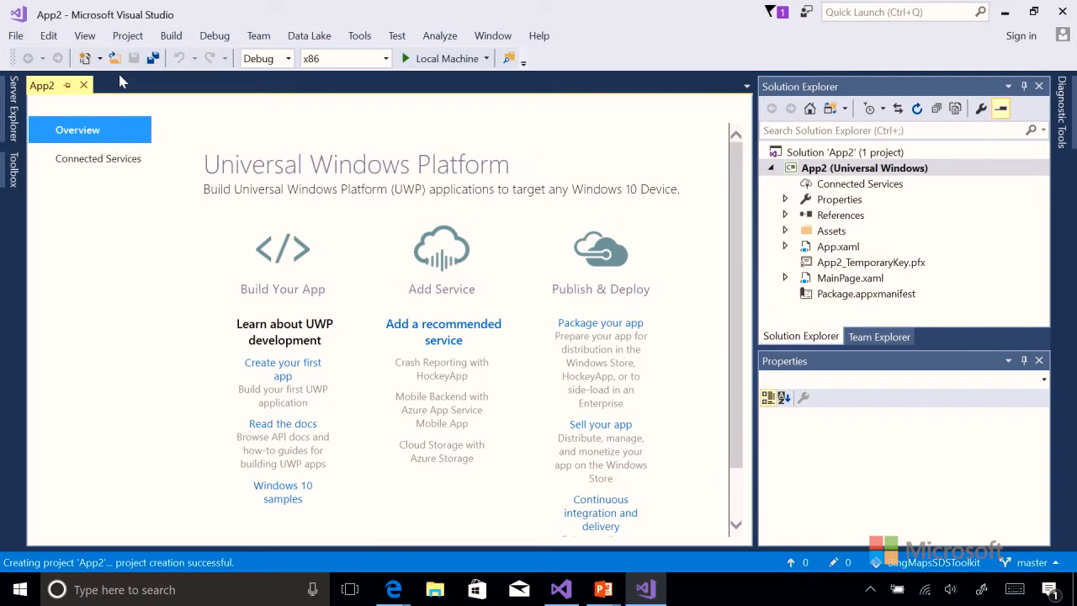
mouse_move(84, 84)
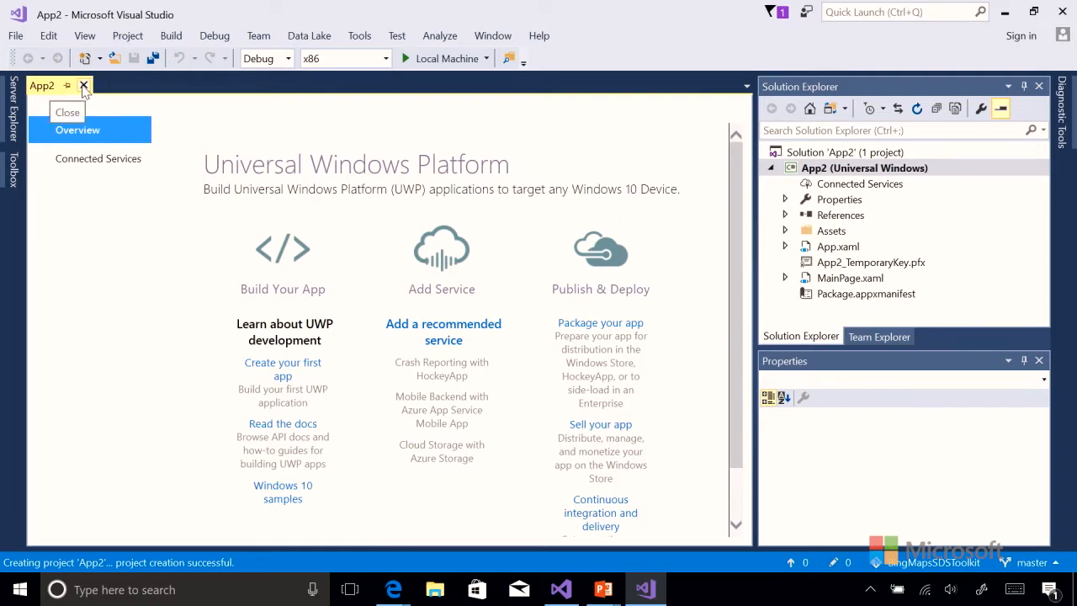
Close the App2 overview page and browse the View menu's tool windows.
click(84, 86)
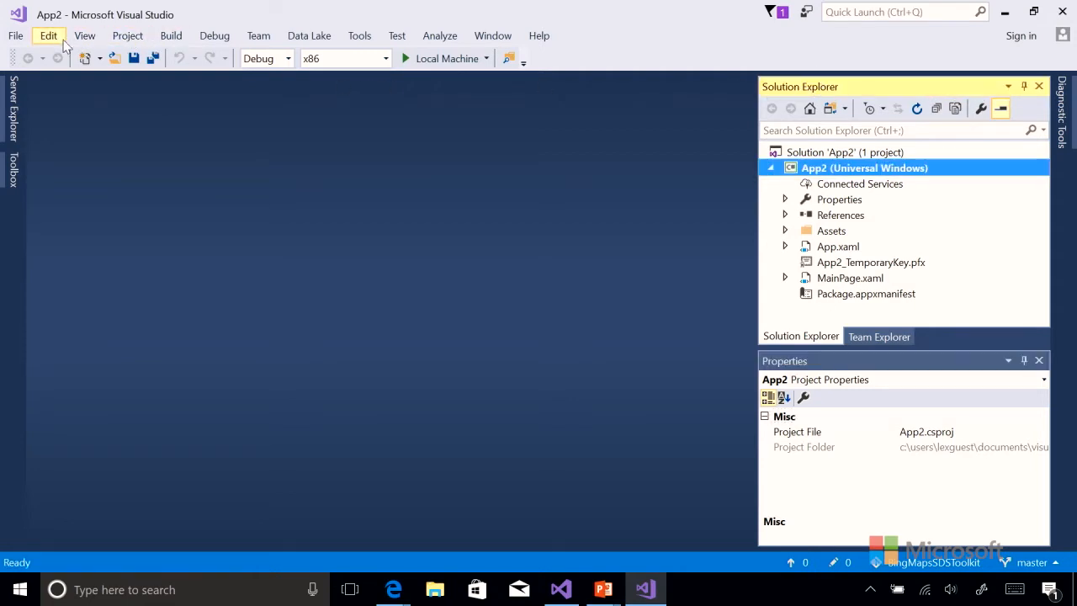
click(84, 35)
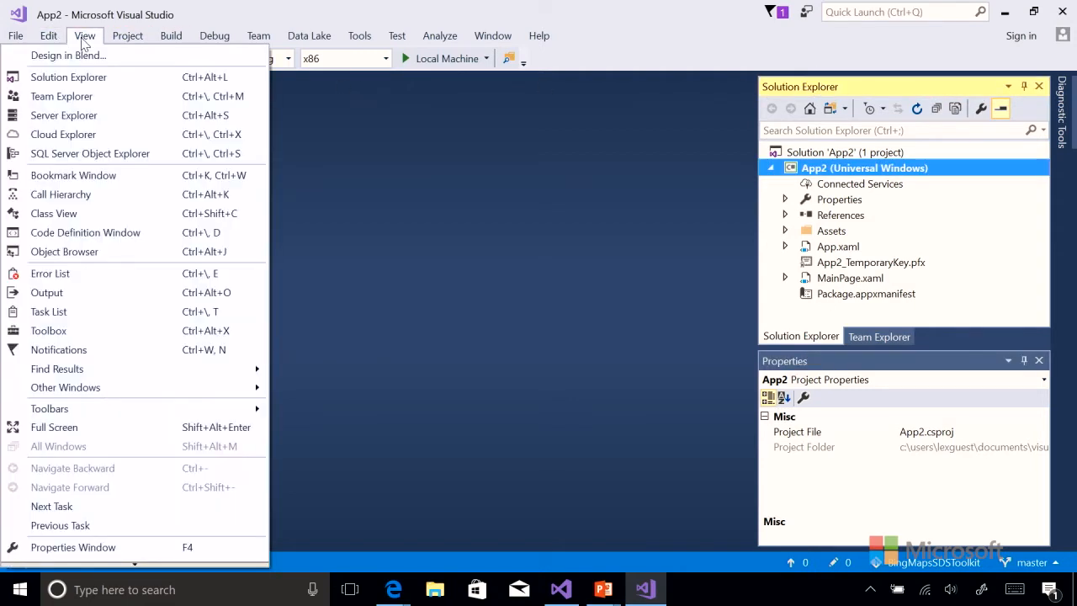
mouse_move(61, 195)
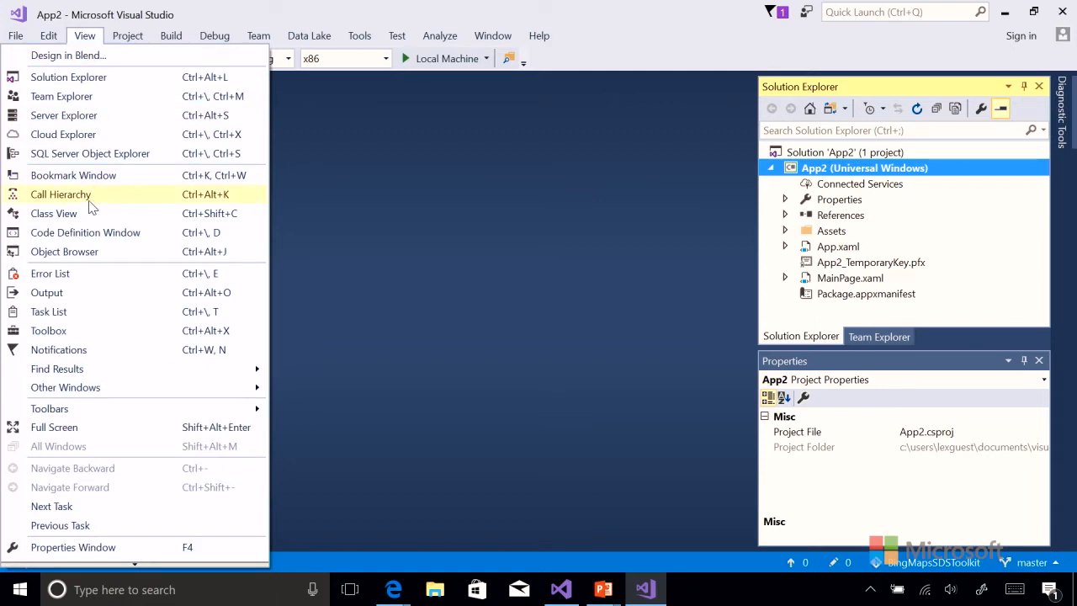
mouse_move(64, 135)
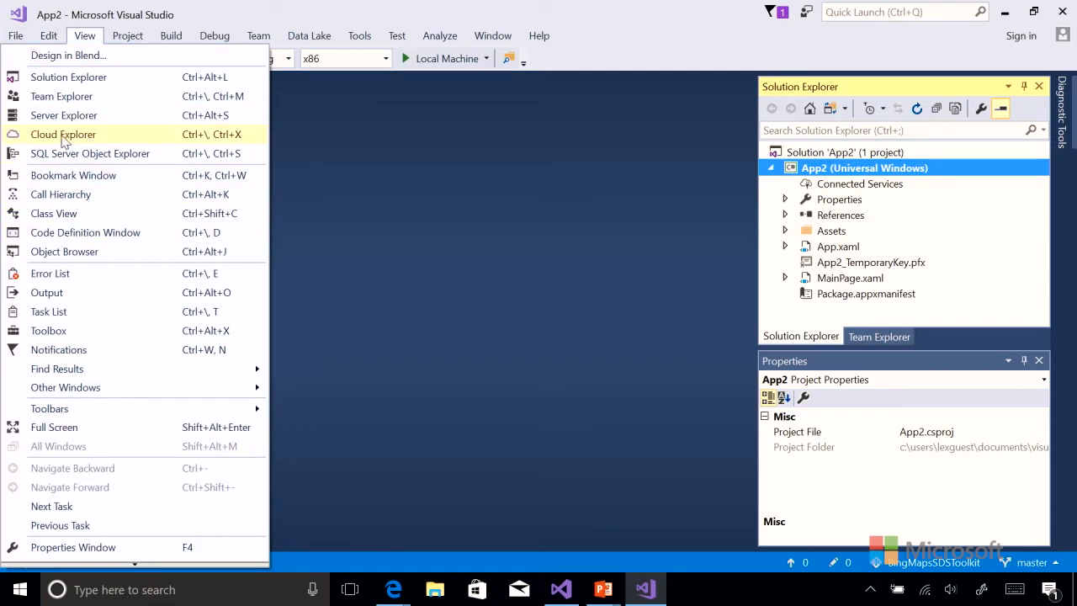
mouse_move(92, 273)
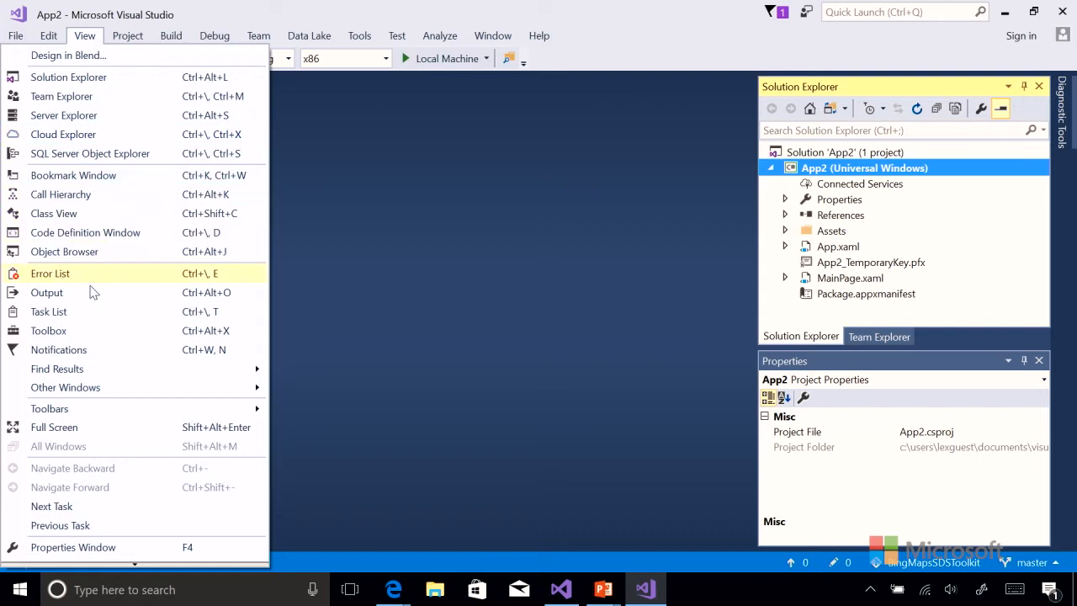
mouse_move(76, 293)
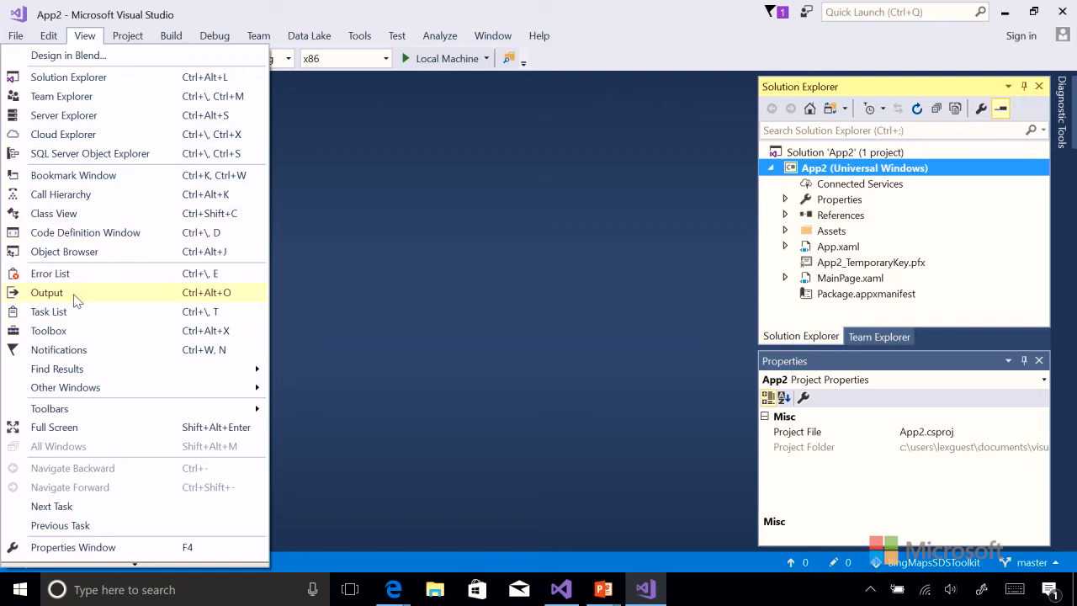
mouse_move(76, 273)
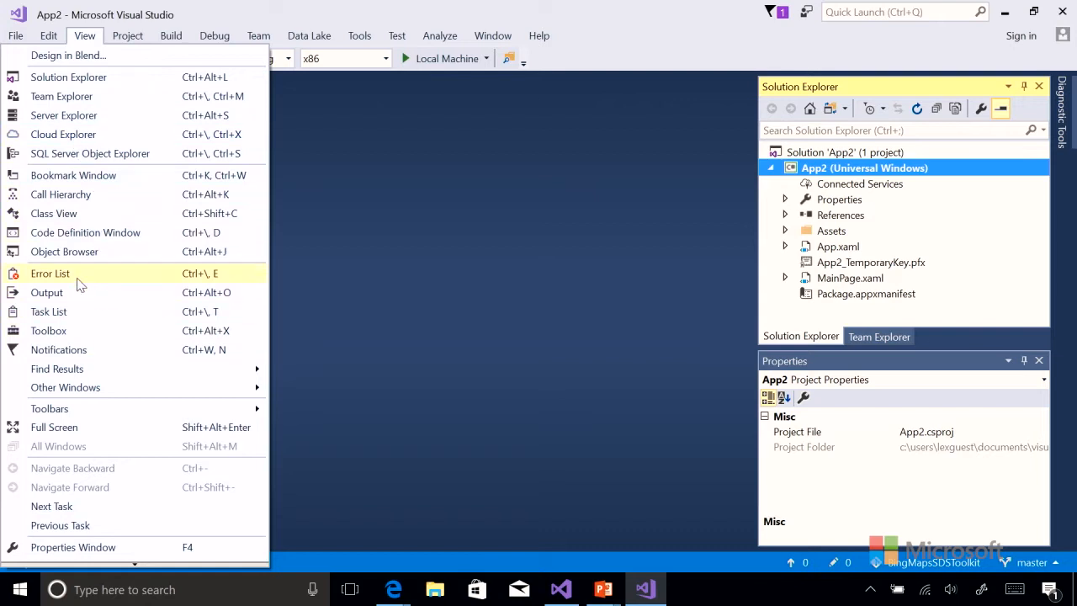
mouse_move(47, 293)
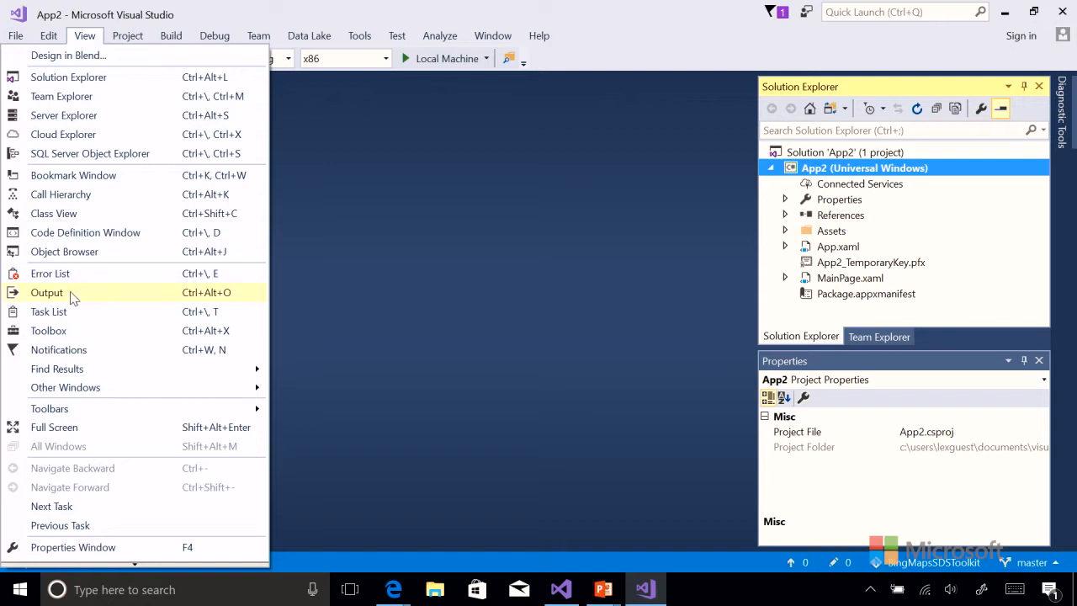
mouse_move(69, 300)
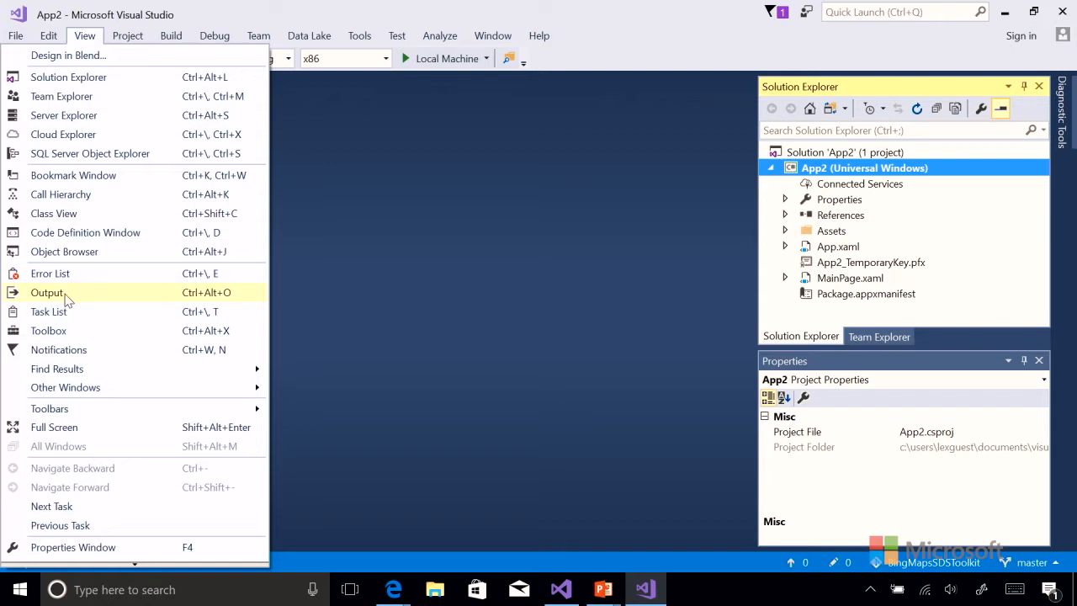
mouse_move(47, 293)
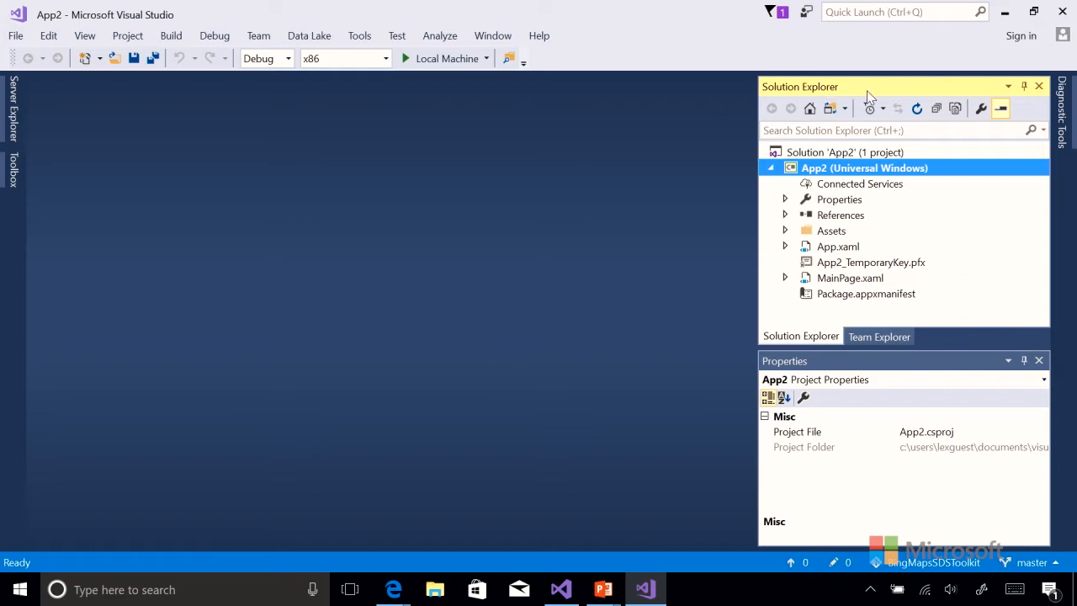
mouse_move(875, 94)
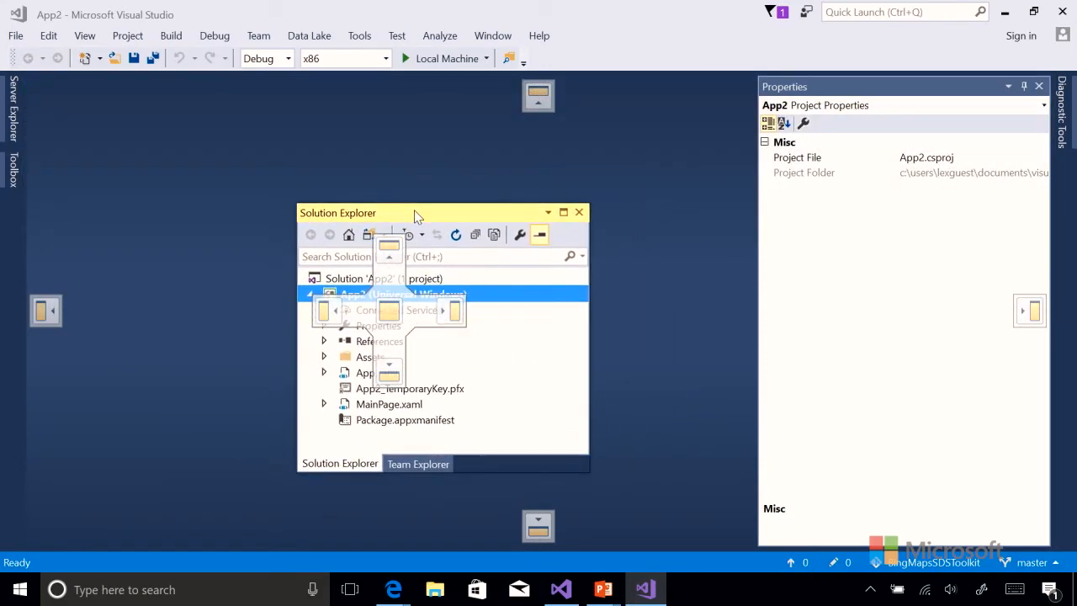
drag(412, 212, 395, 256)
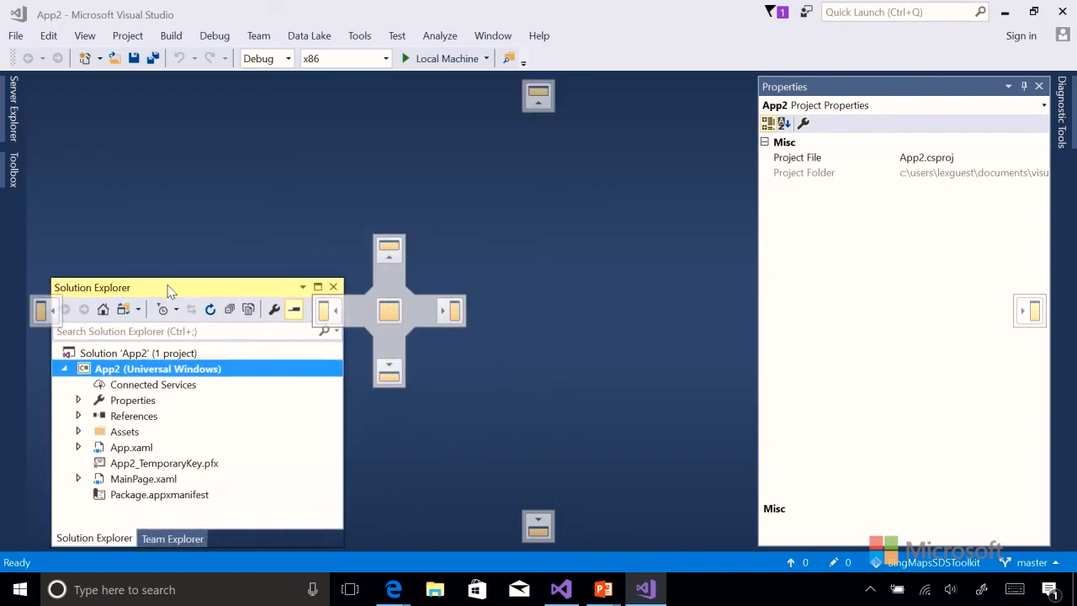
drag(168, 286, 131, 293)
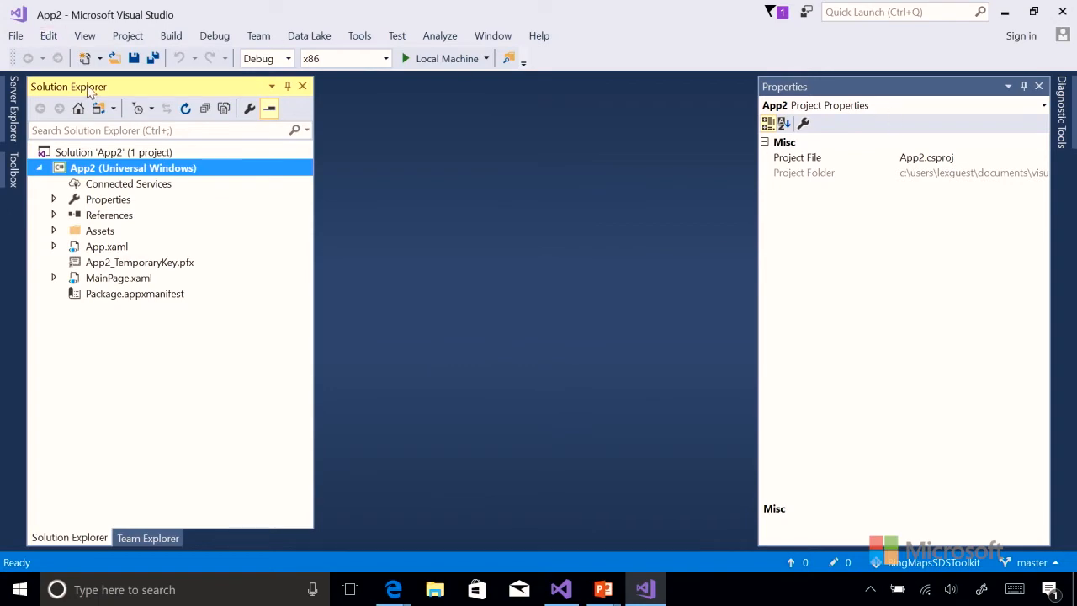
drag(69, 86, 518, 168)
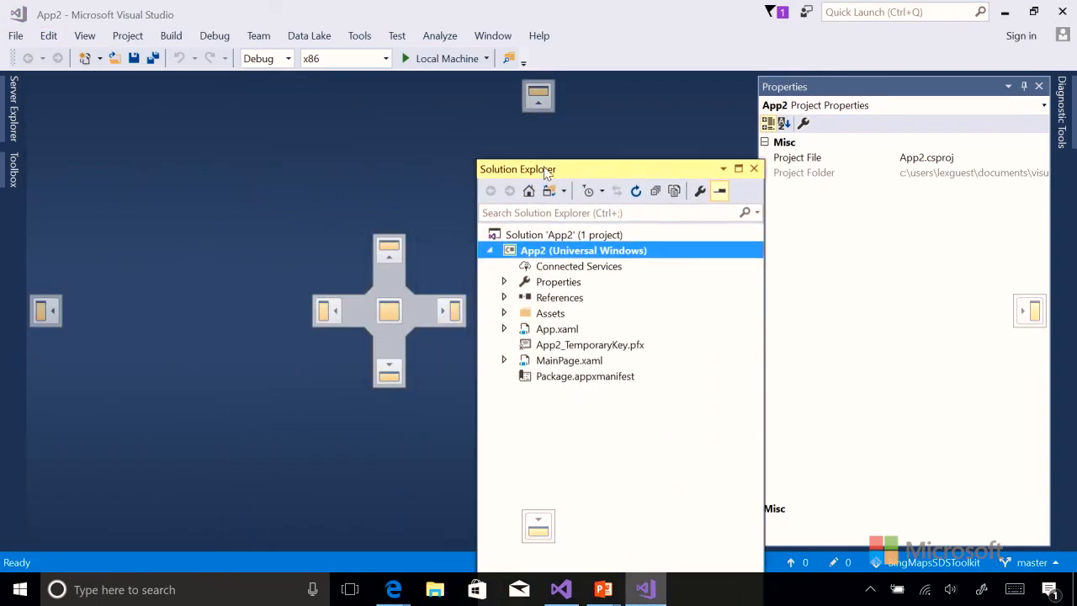
drag(518, 169, 875, 215)
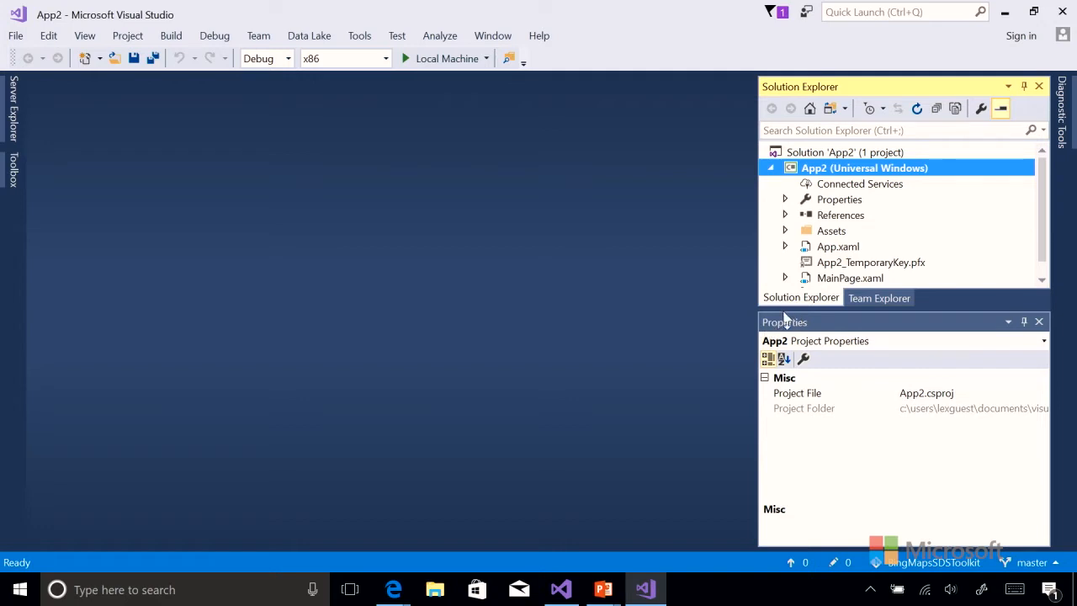
mouse_move(808, 225)
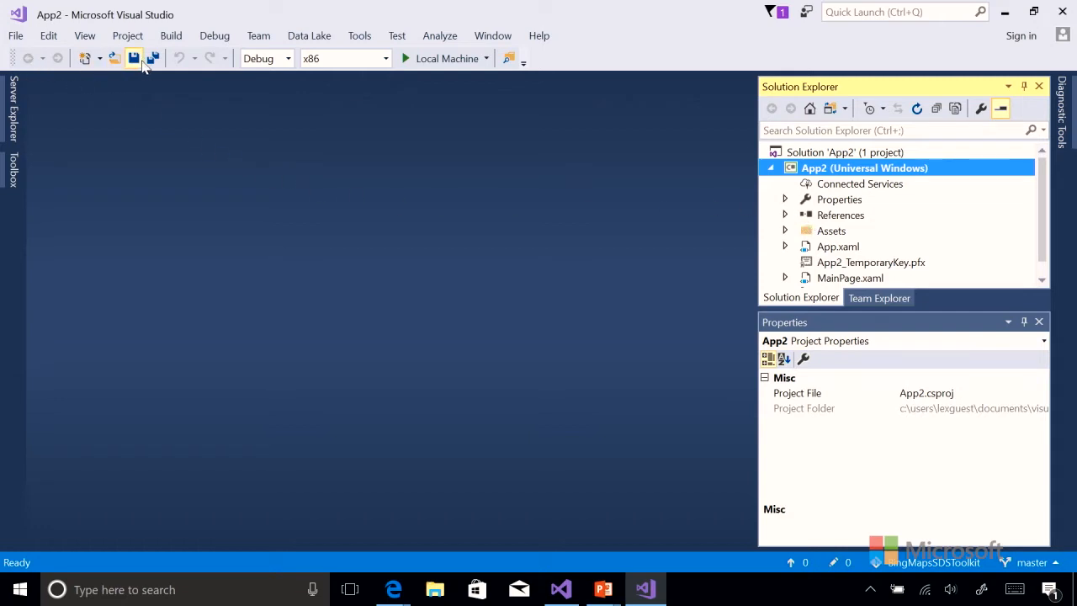
mouse_move(126, 61)
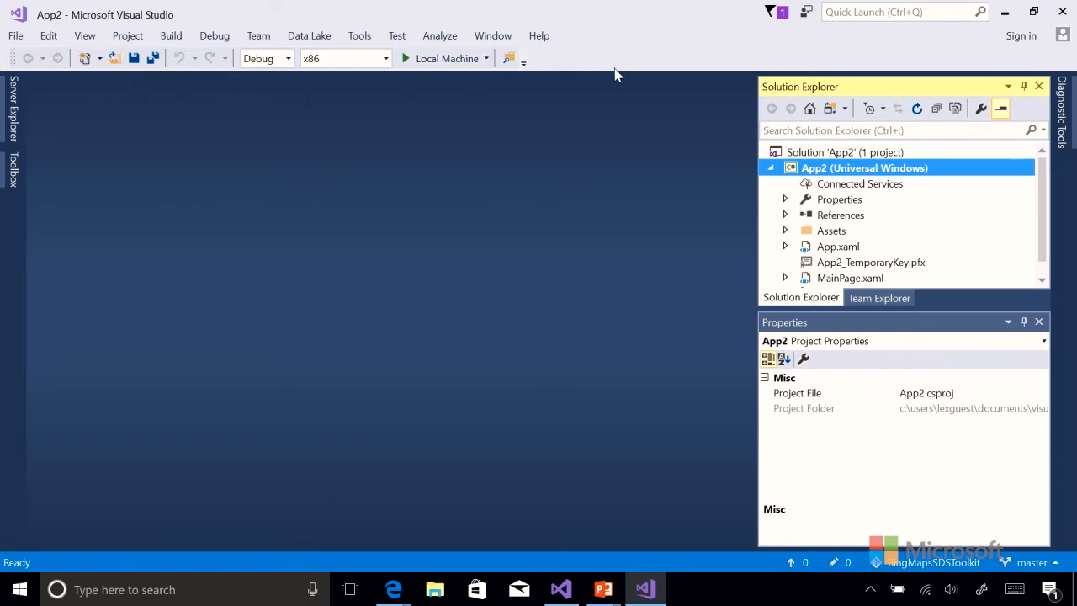
mouse_move(551, 69)
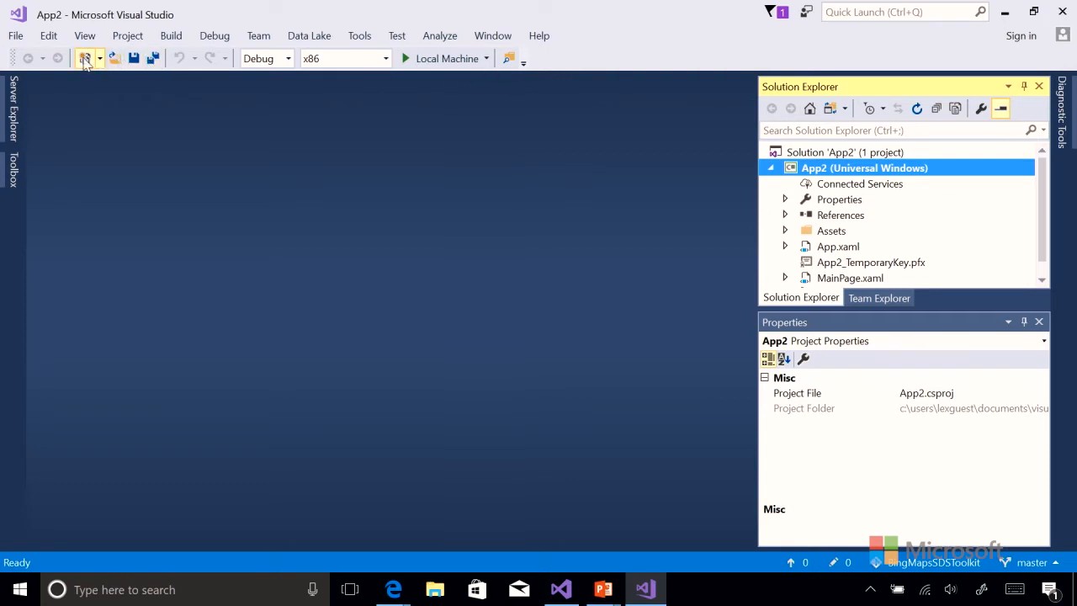
mouse_move(115, 57)
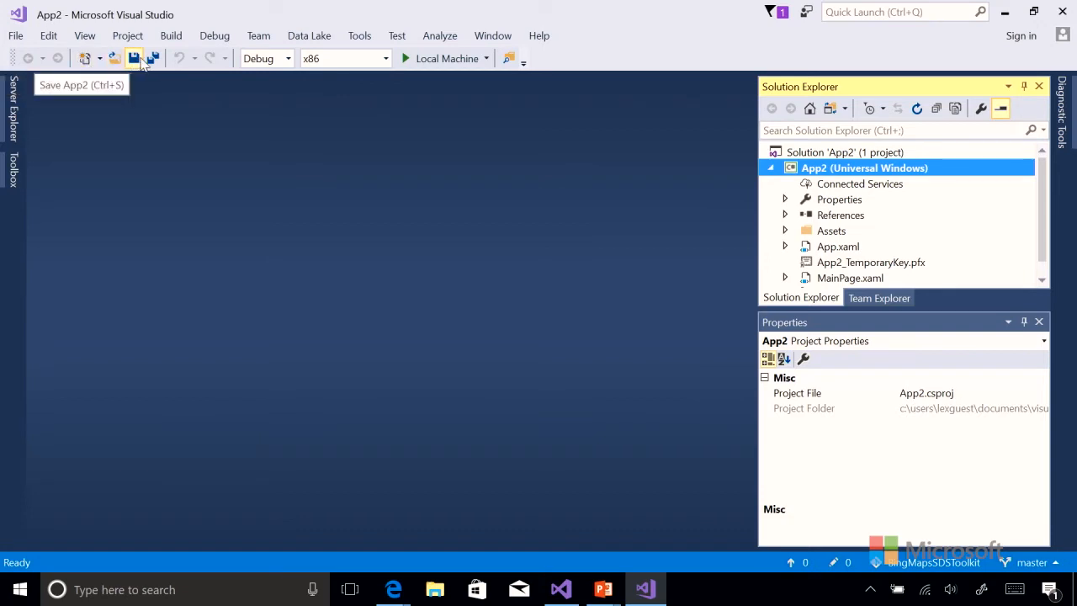
mouse_move(328, 101)
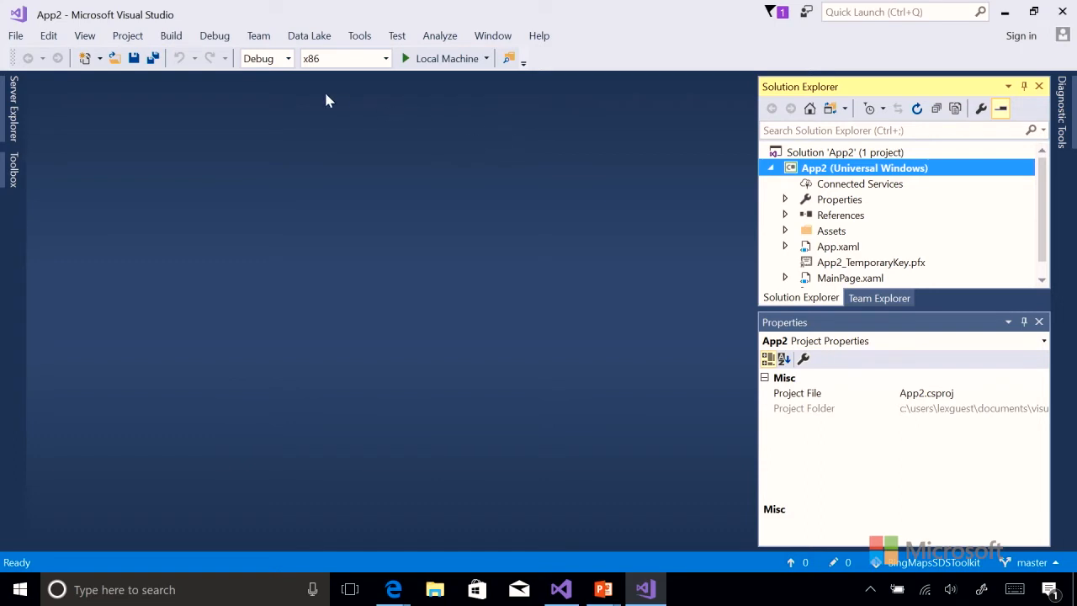
mouse_move(266, 57)
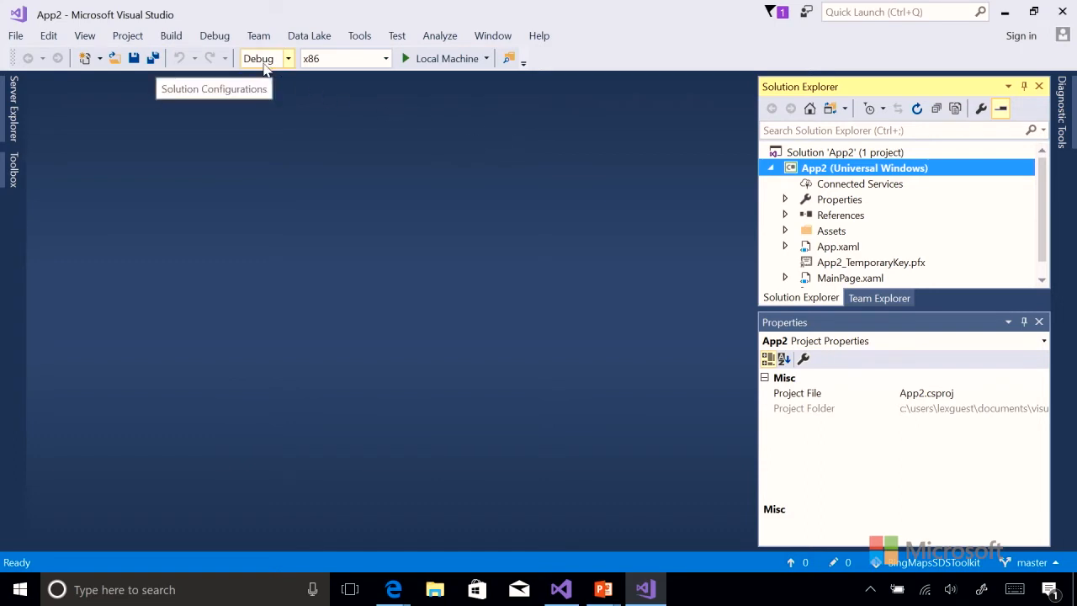
click(289, 58)
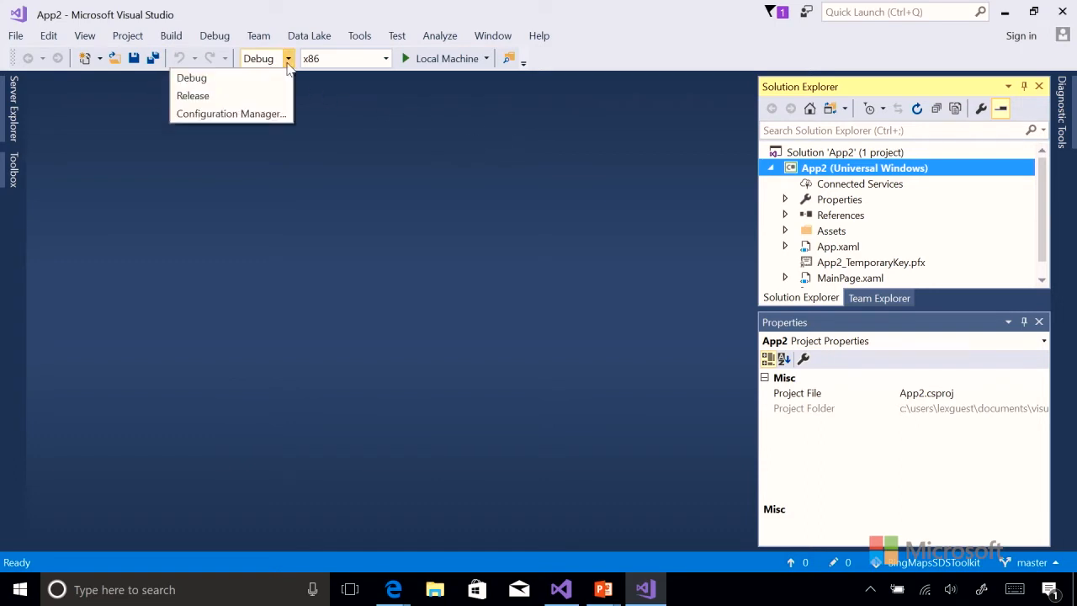
mouse_move(192, 78)
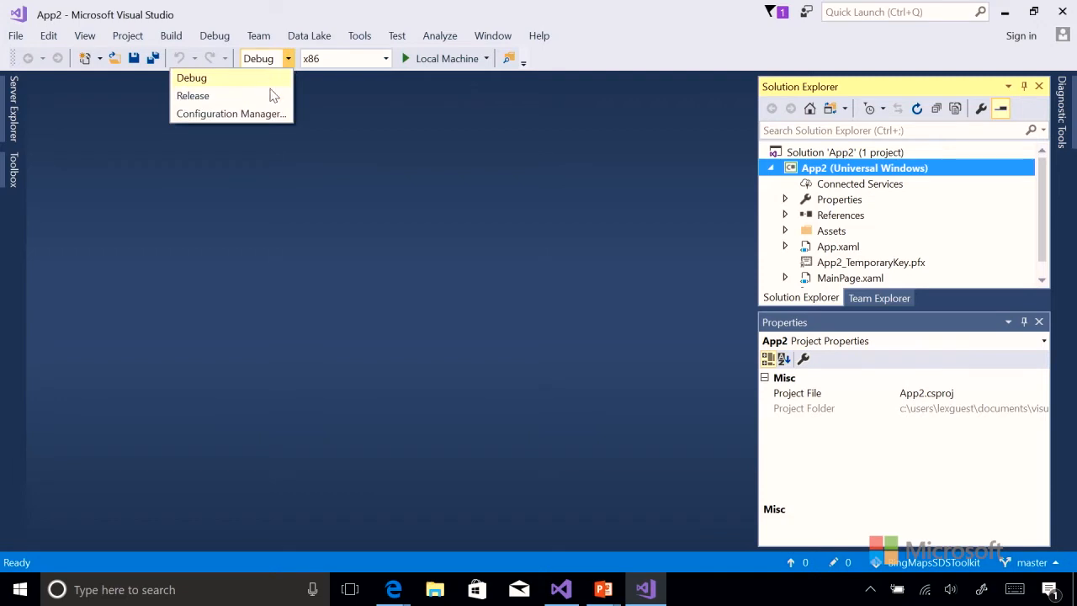
mouse_move(283, 69)
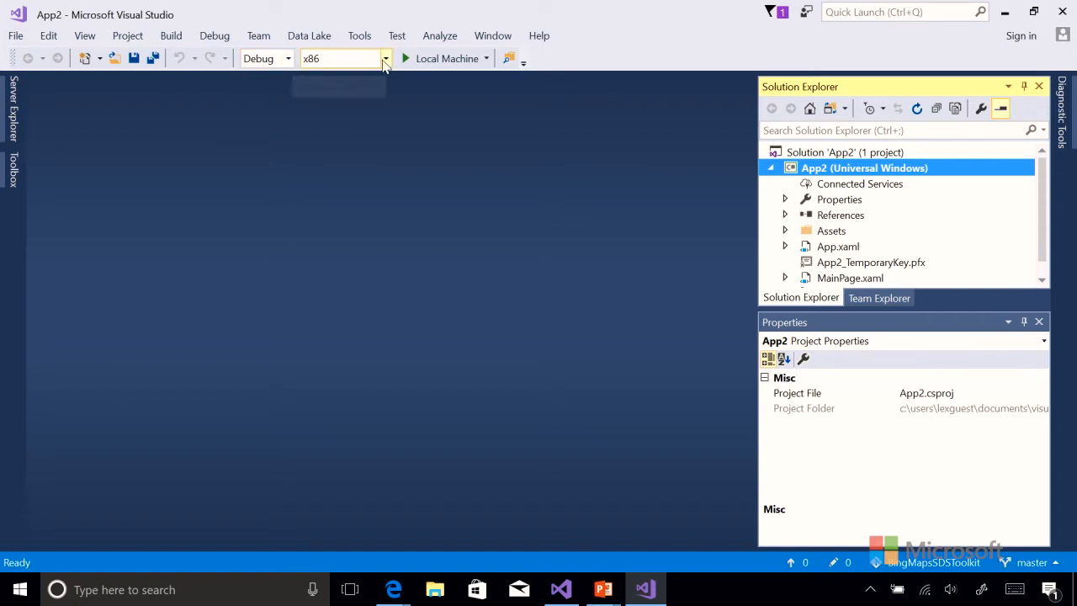
click(384, 57)
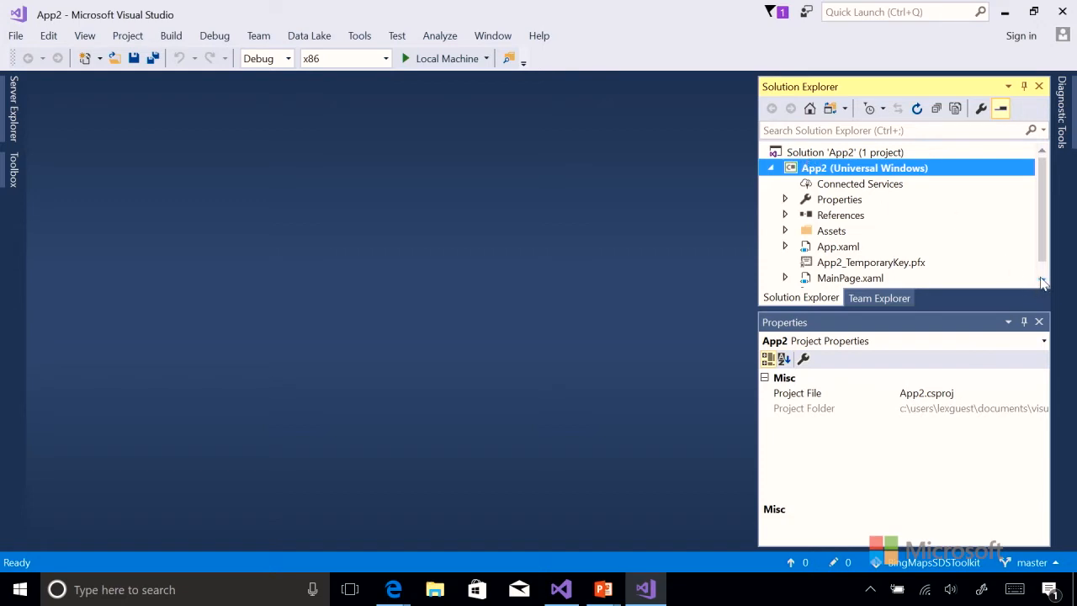
Open MainPage.xaml from Solution Explorer in the XAML designer.
click(850, 262)
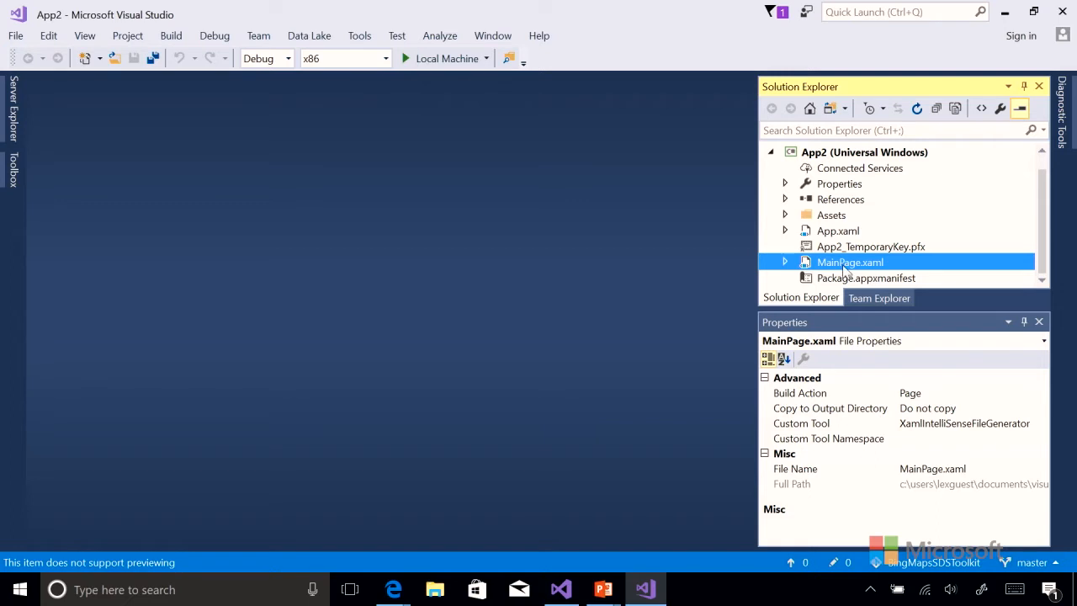
double_click(850, 263)
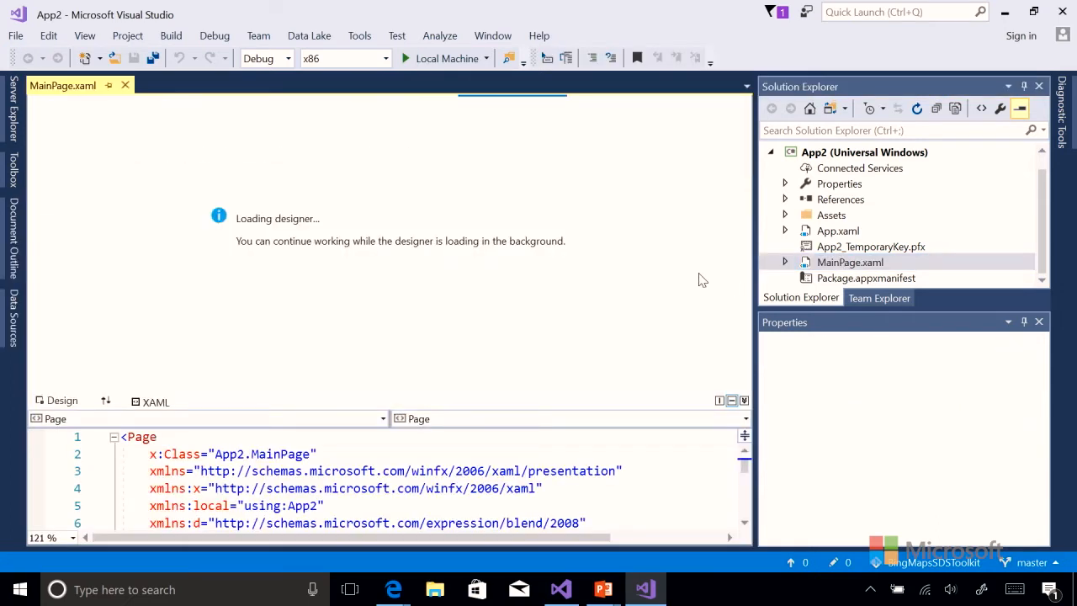
mouse_move(680, 276)
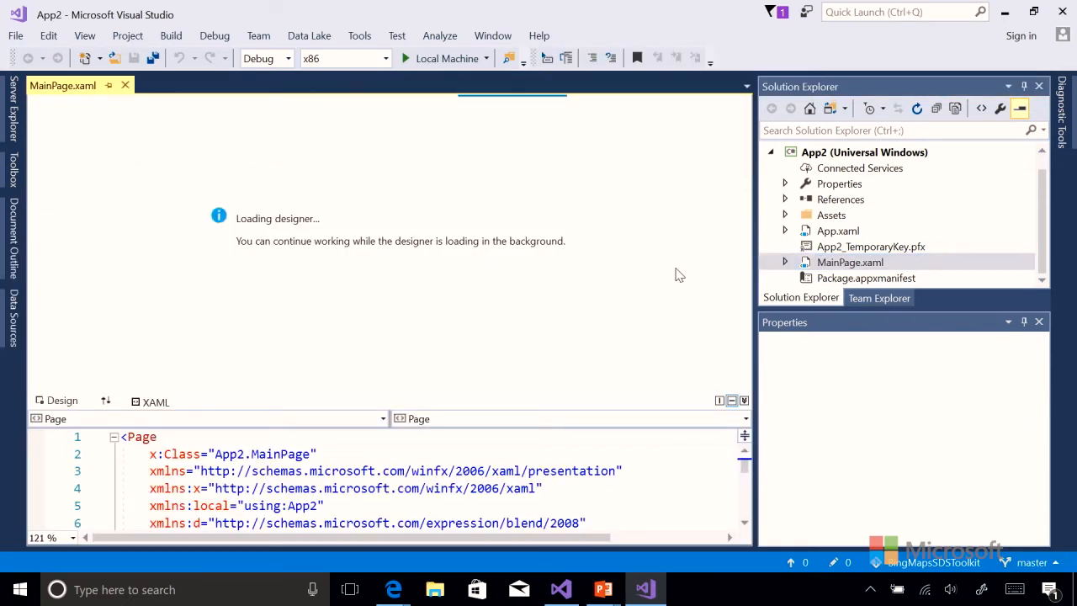
mouse_move(64, 84)
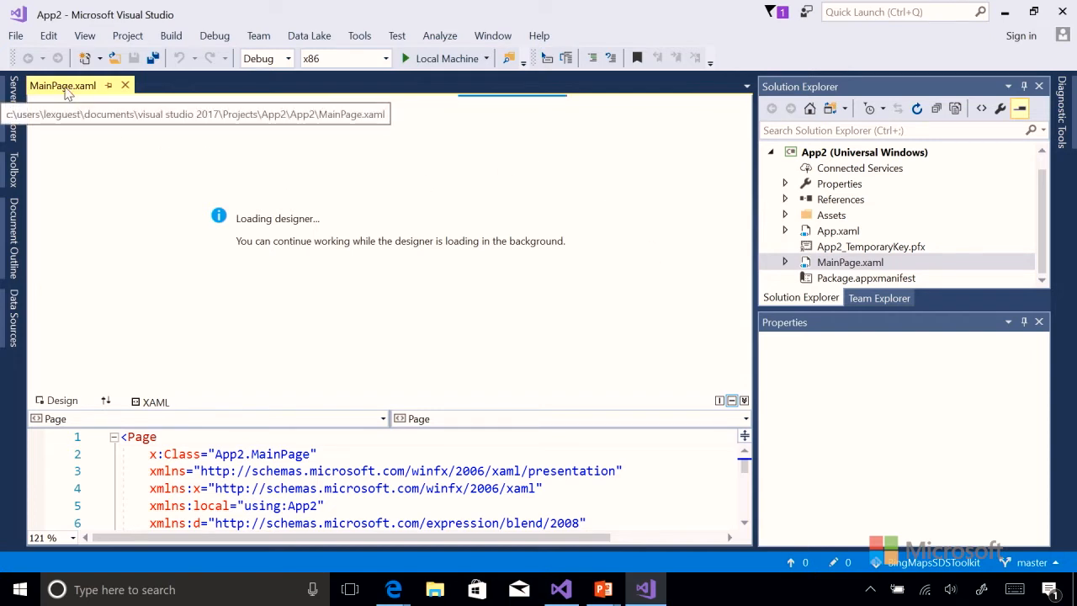
mouse_move(721, 318)
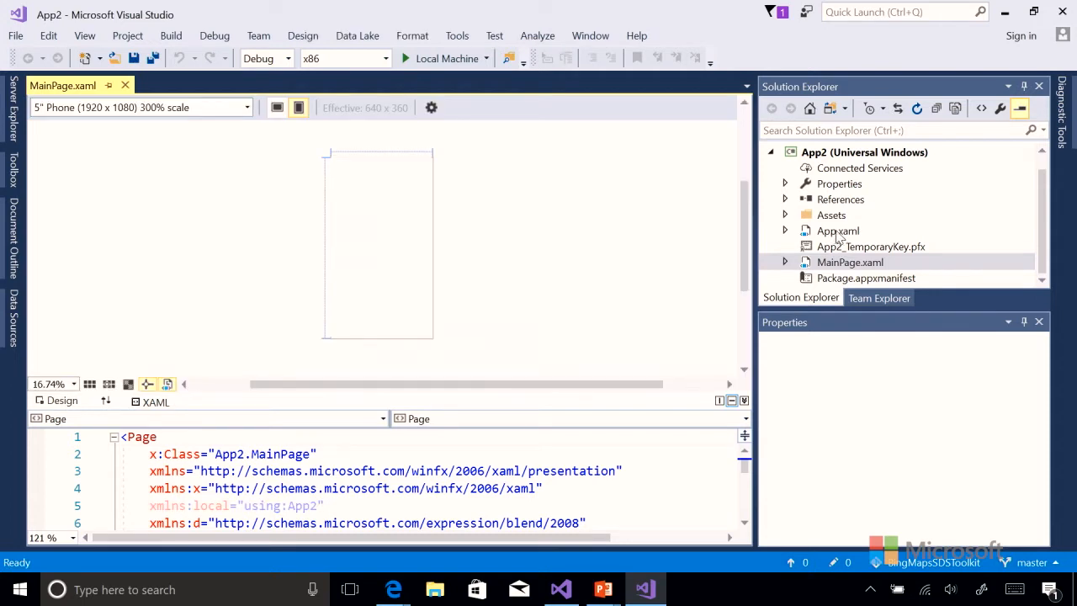
click(838, 231)
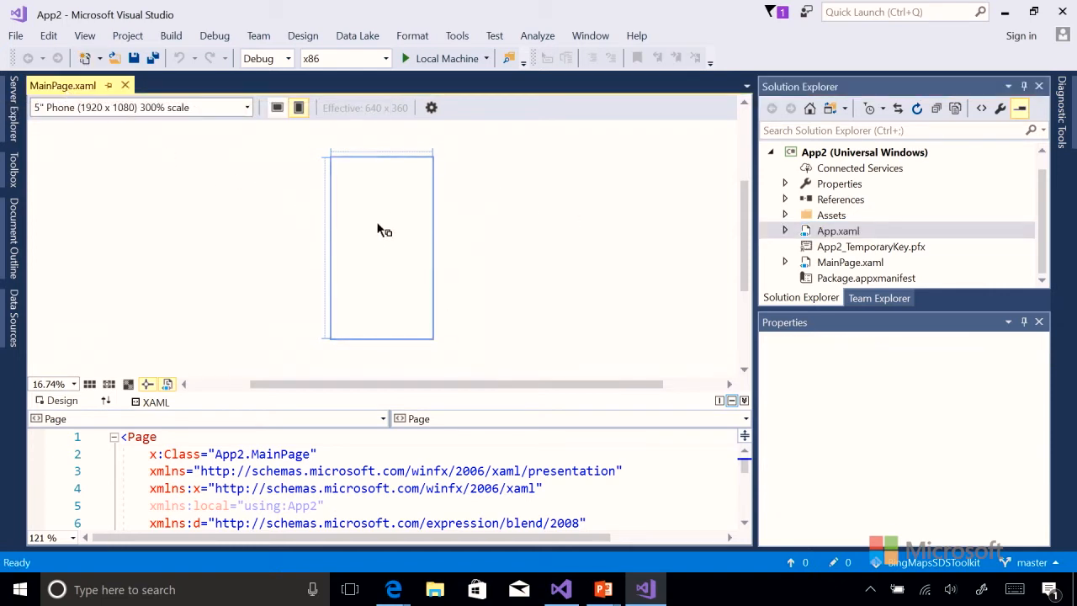
mouse_move(412, 269)
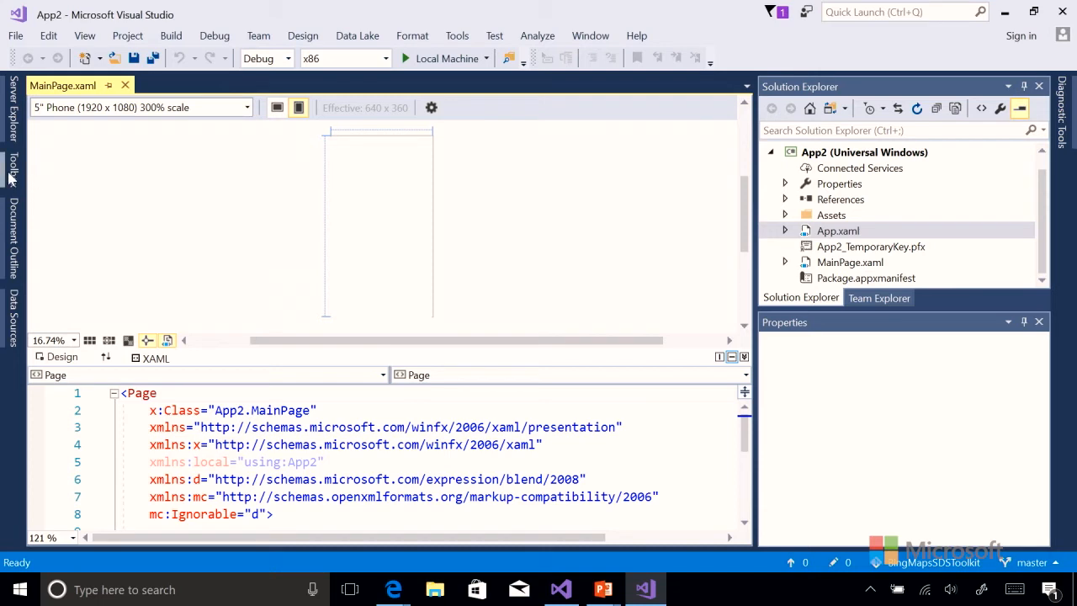
Show the Toolbox and expand the Common XAML Controls group.
click(11, 168)
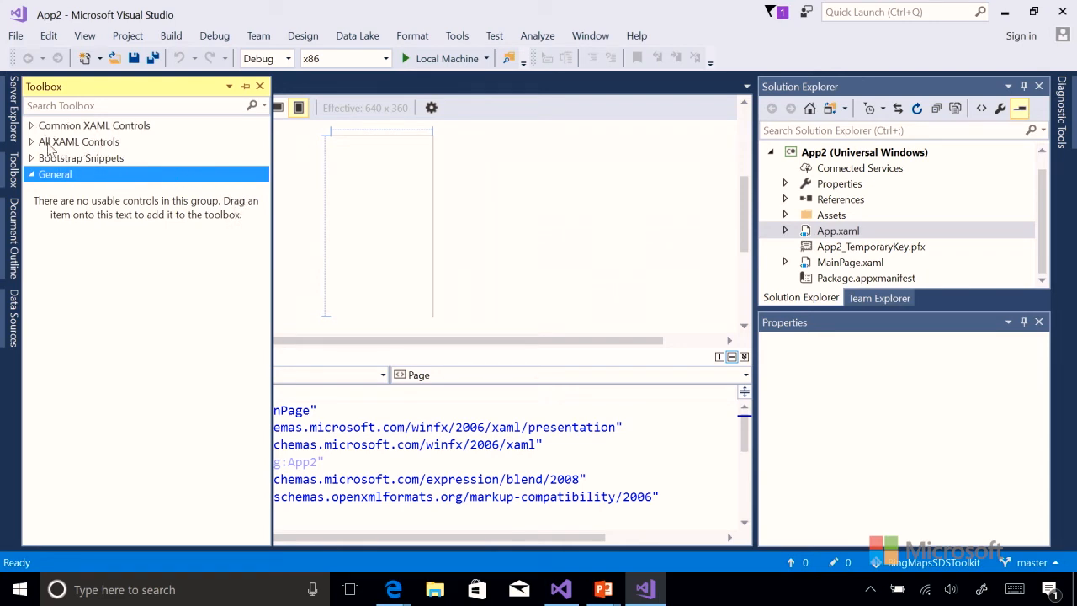
click(94, 124)
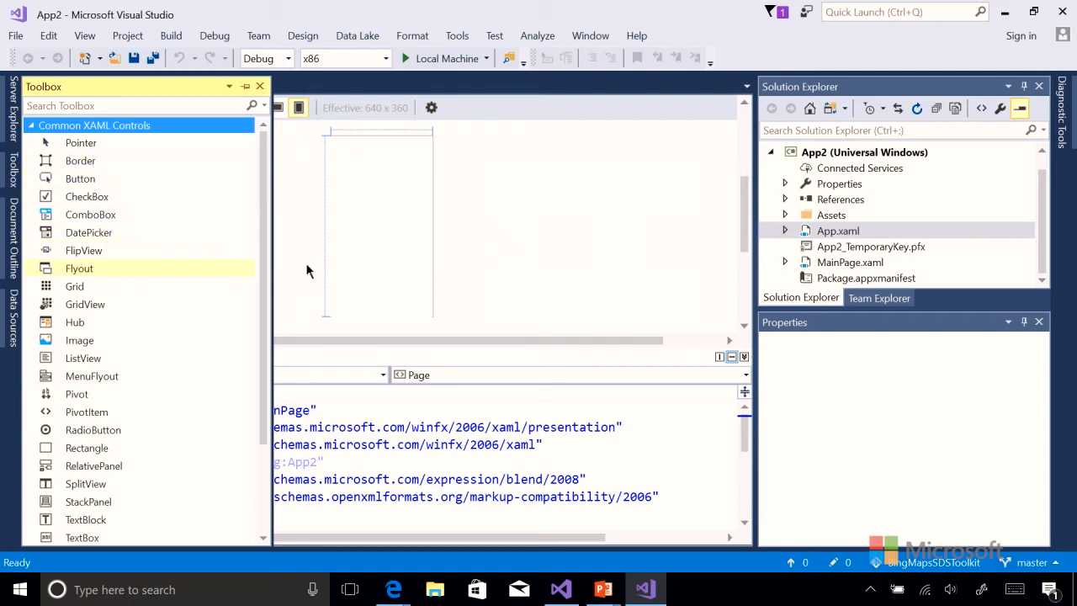
mouse_move(81, 178)
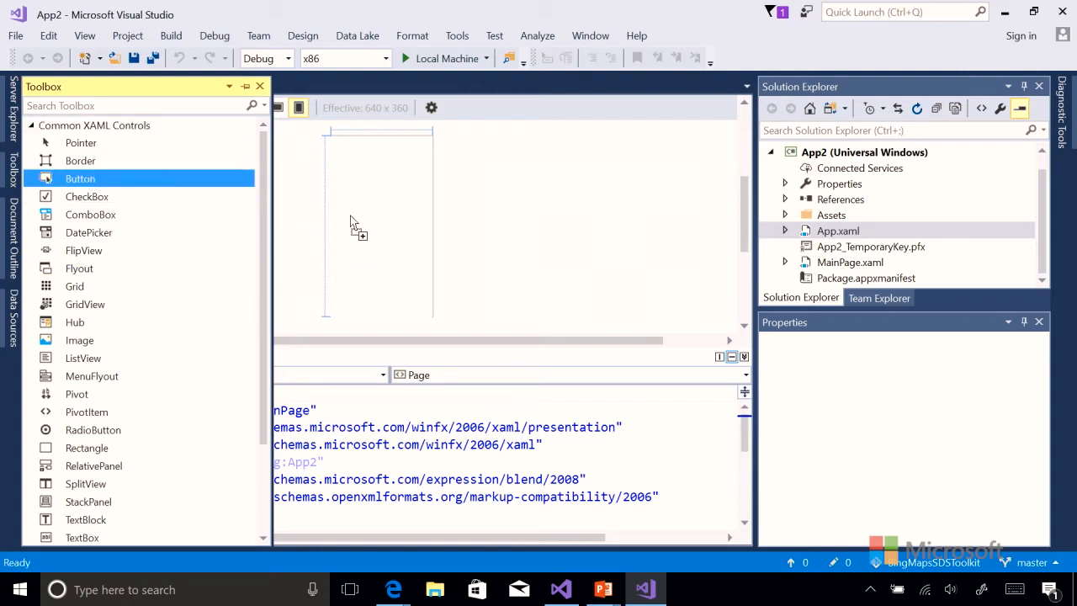
mouse_move(323, 217)
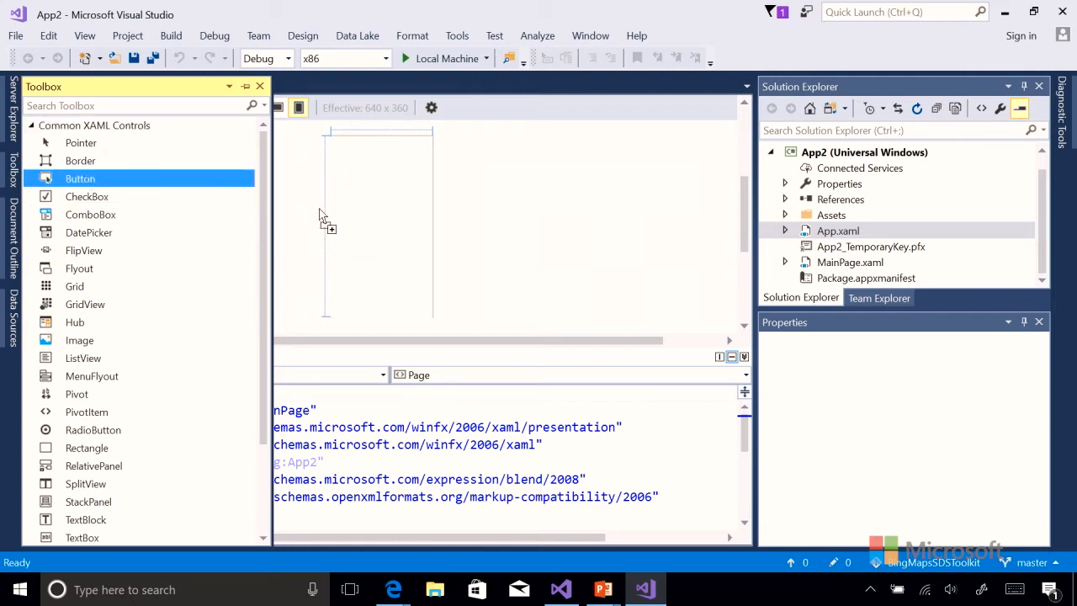
mouse_move(373, 222)
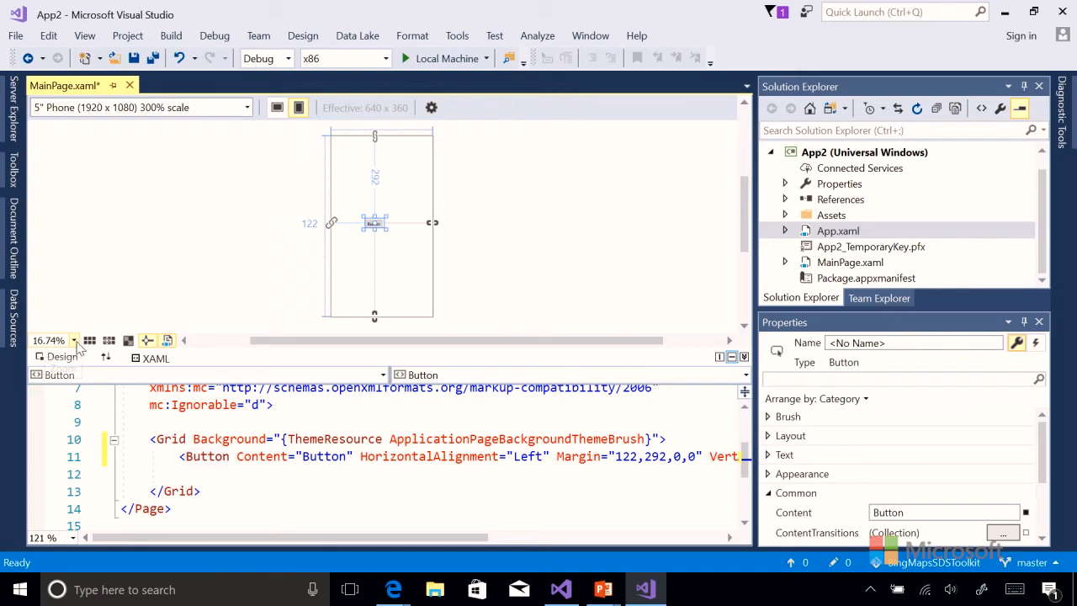
Open the designer zoom level choices after placing the Button on MainPage.
click(74, 340)
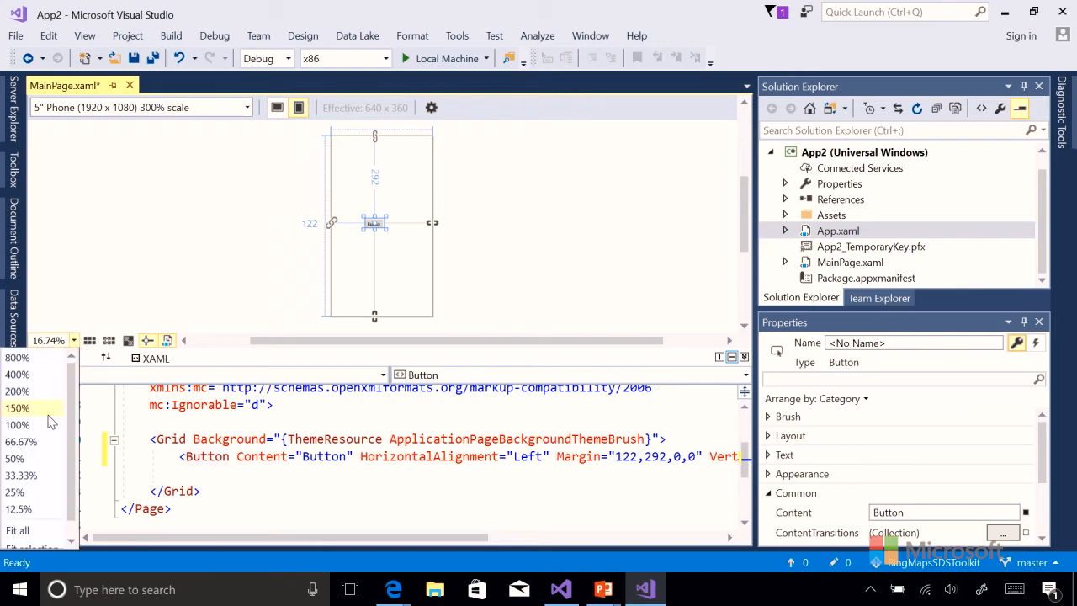
Zoom the designer to 100% and stretch the Button to about 142 pixels wide.
click(17, 424)
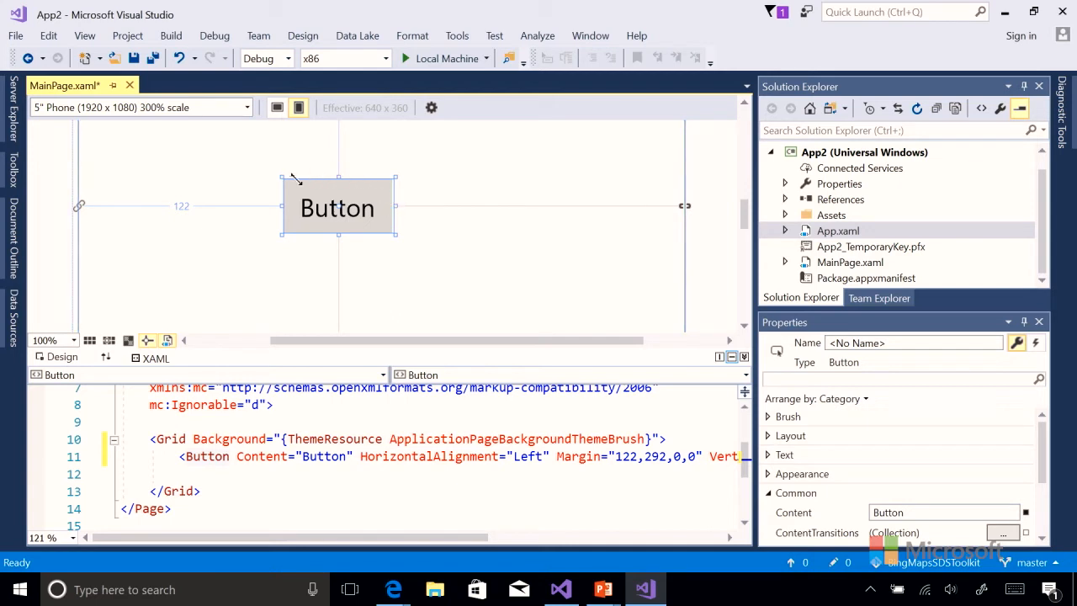
mouse_move(149, 217)
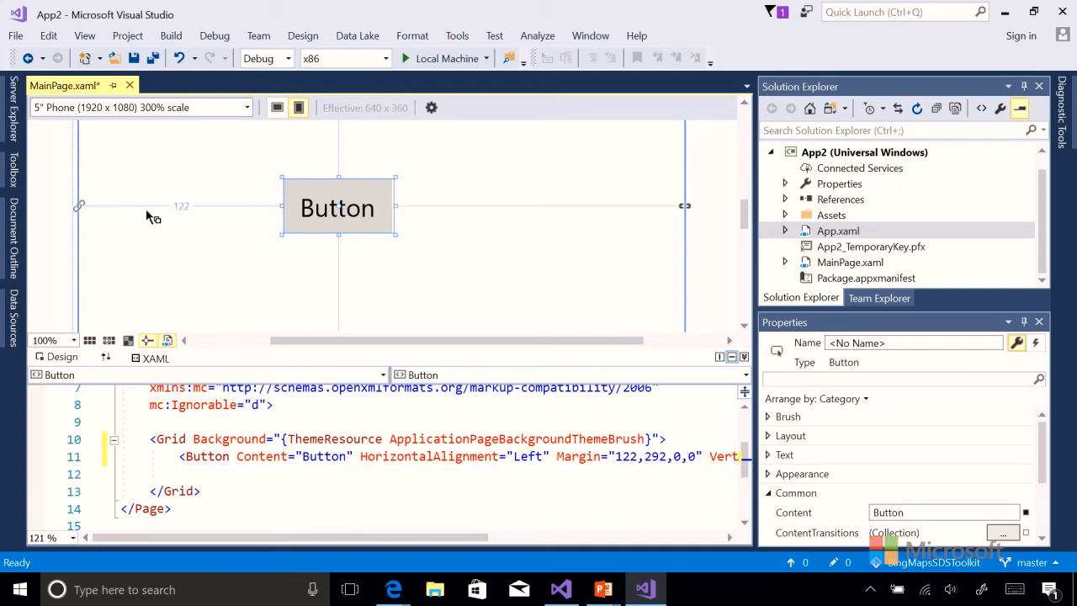
mouse_move(395, 236)
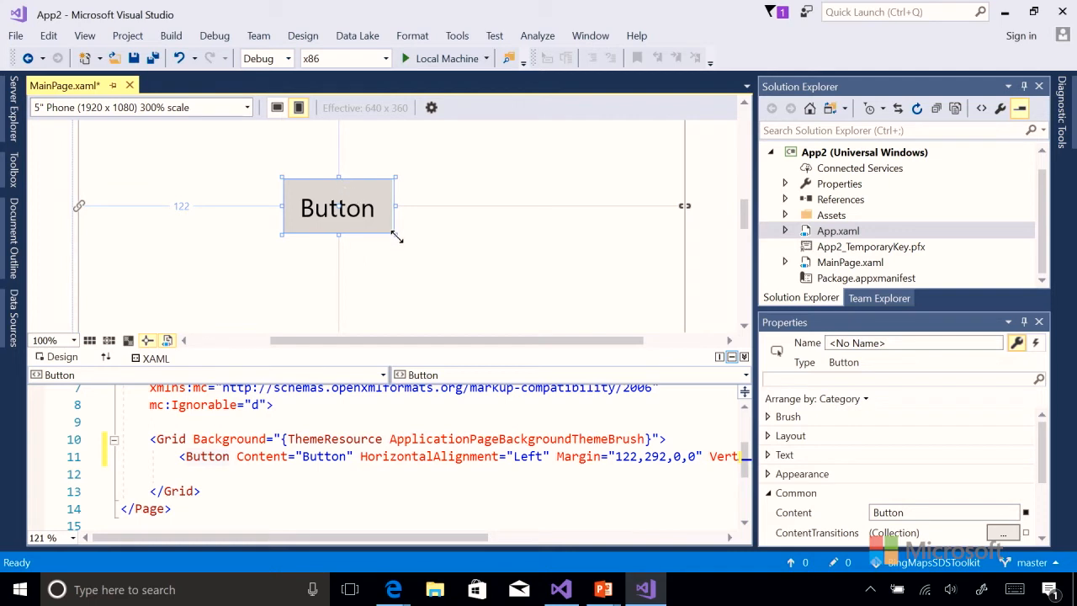
drag(397, 235, 525, 236)
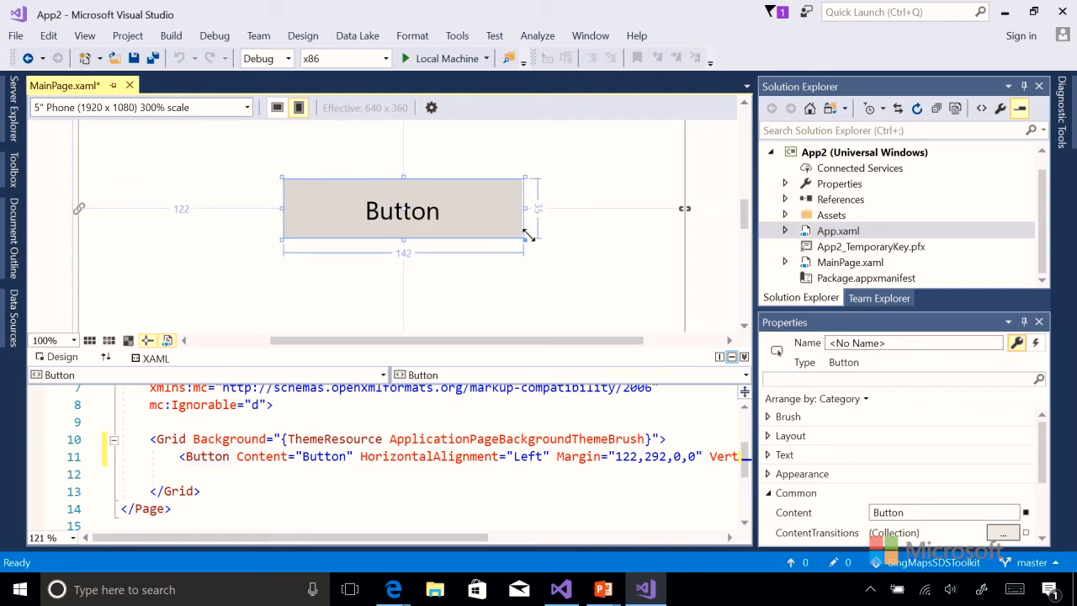
drag(529, 239, 458, 222)
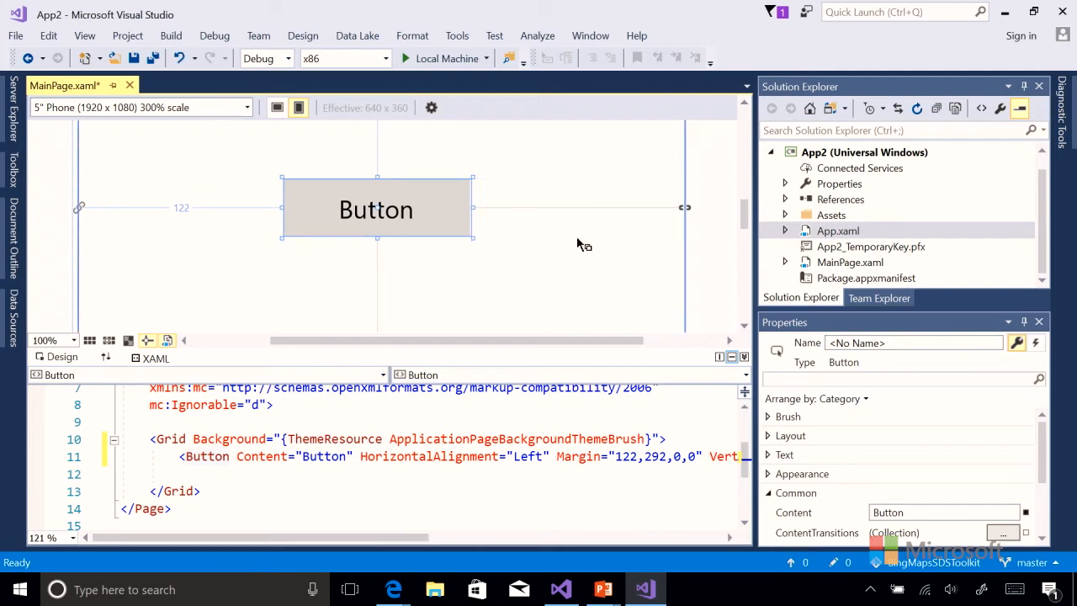
mouse_move(355, 249)
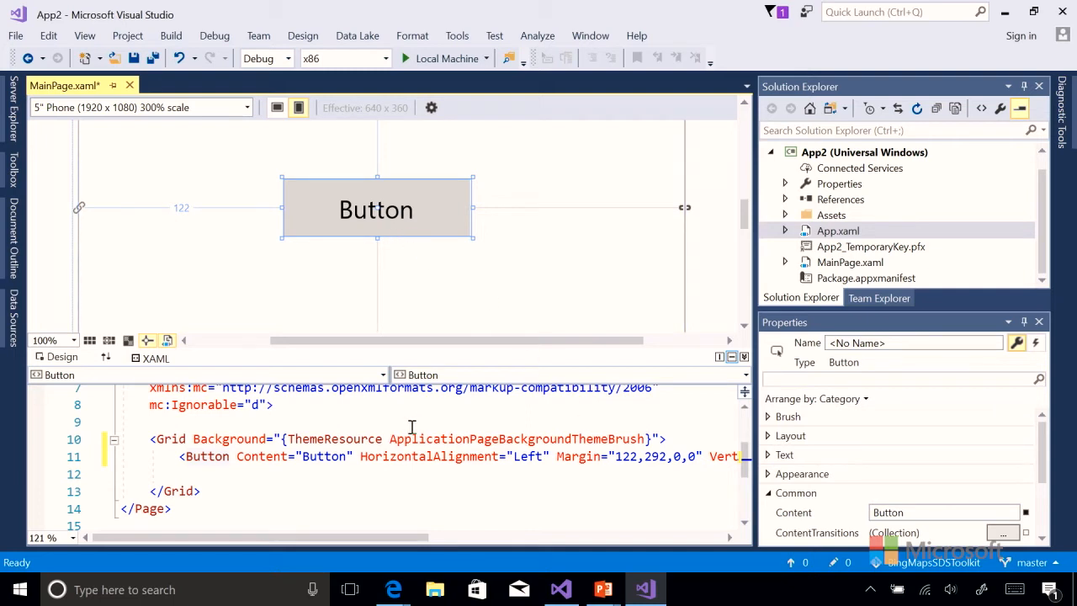
mouse_move(429, 444)
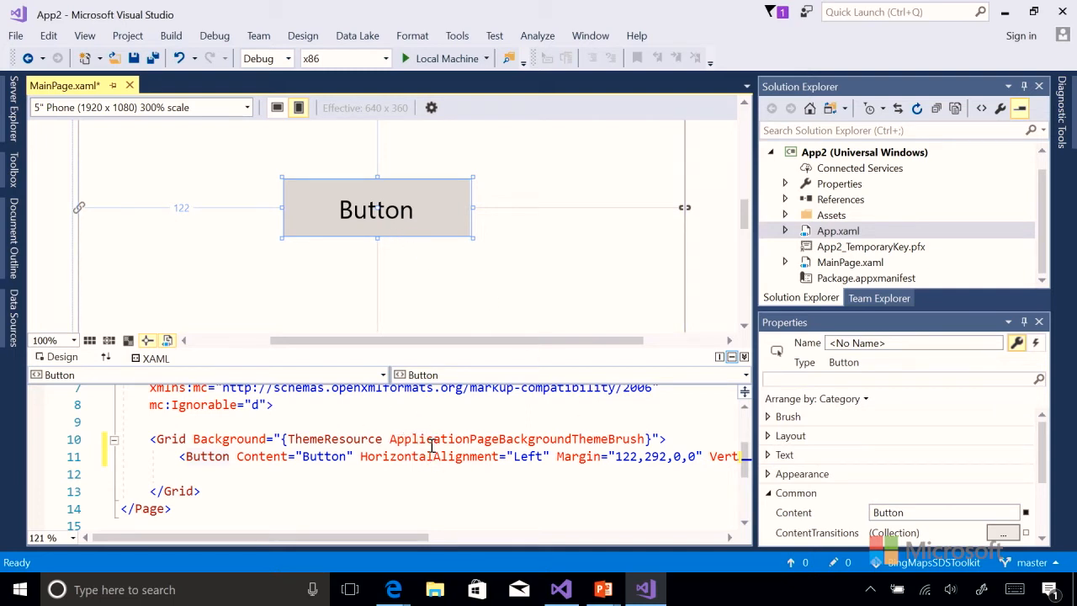
mouse_move(390, 244)
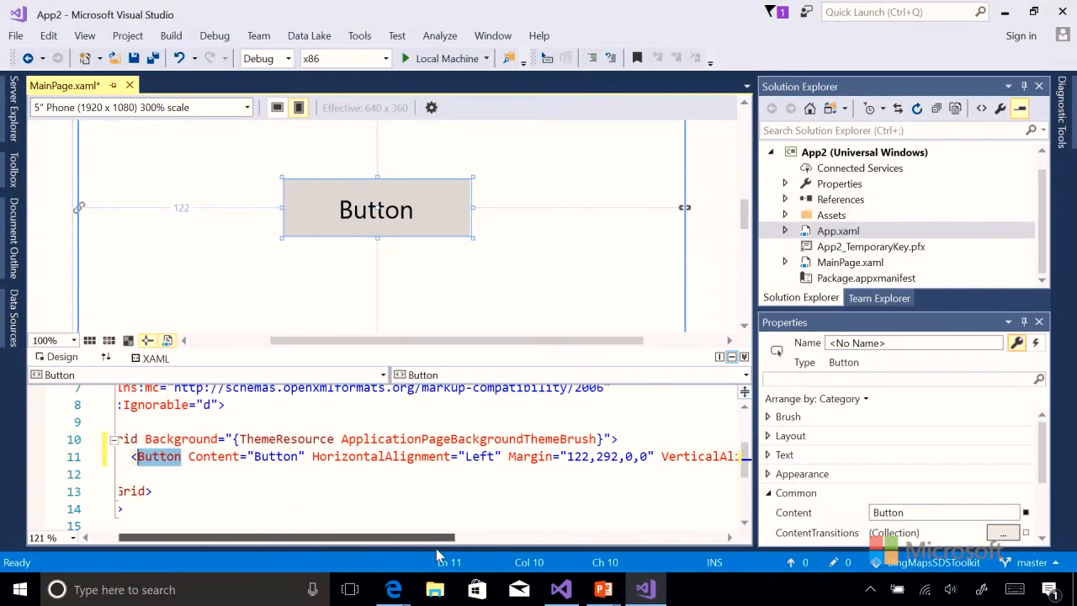
Replace the Button's Content value 'Button' with 'Thing' in the XAML.
double_click(323, 456)
text(Thing)
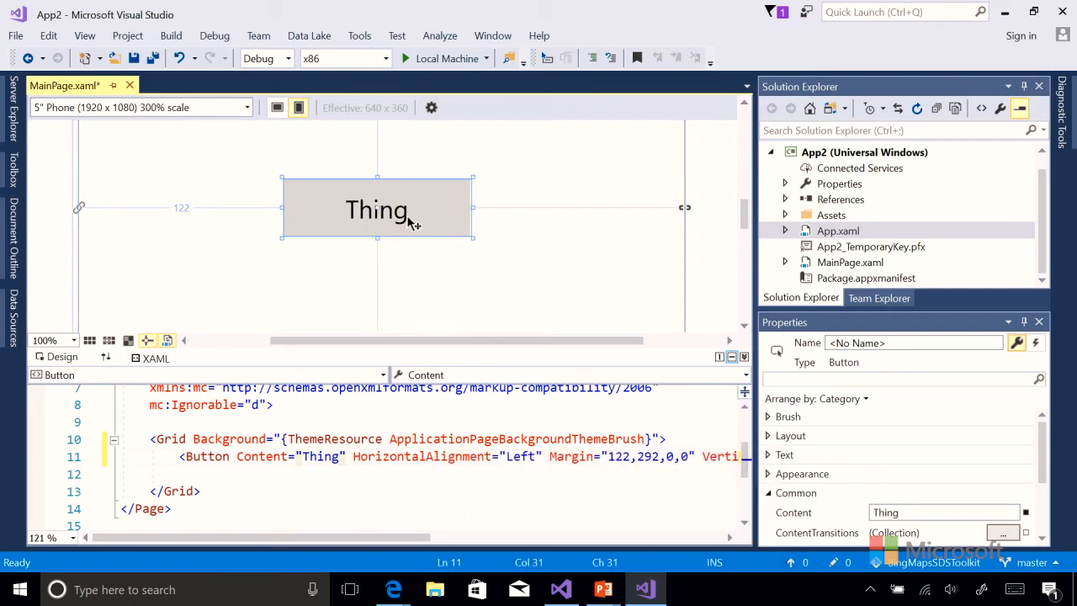
mouse_move(461, 333)
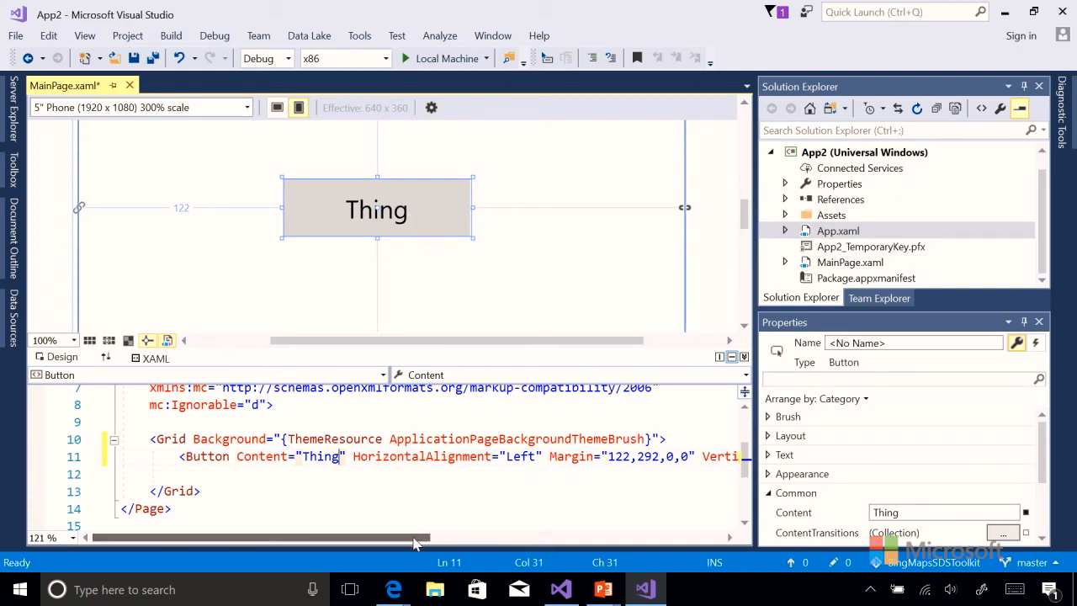
scroll(right, 3)
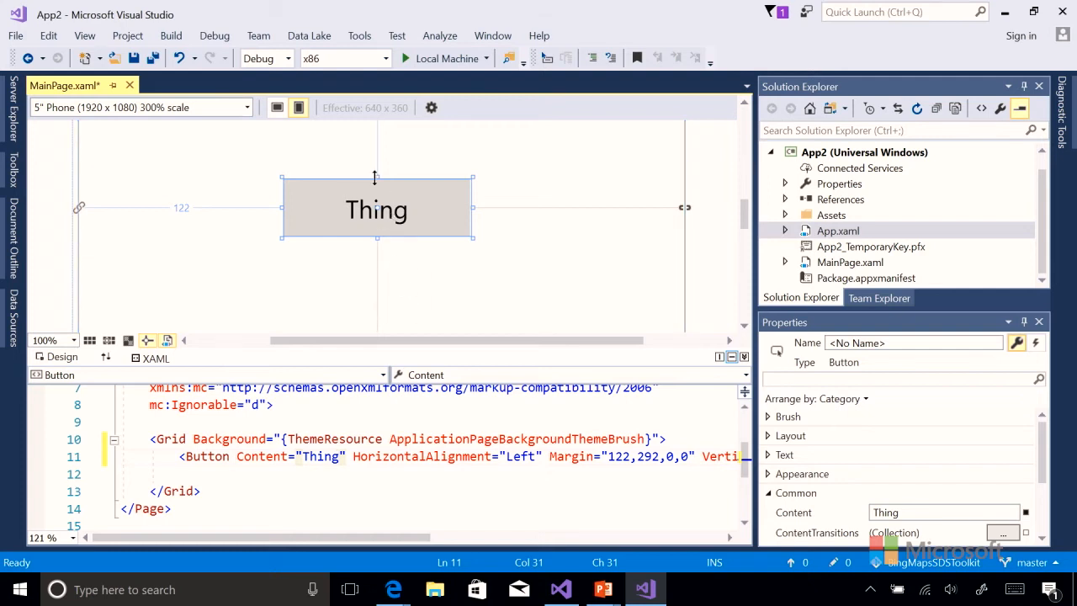
mouse_move(294, 232)
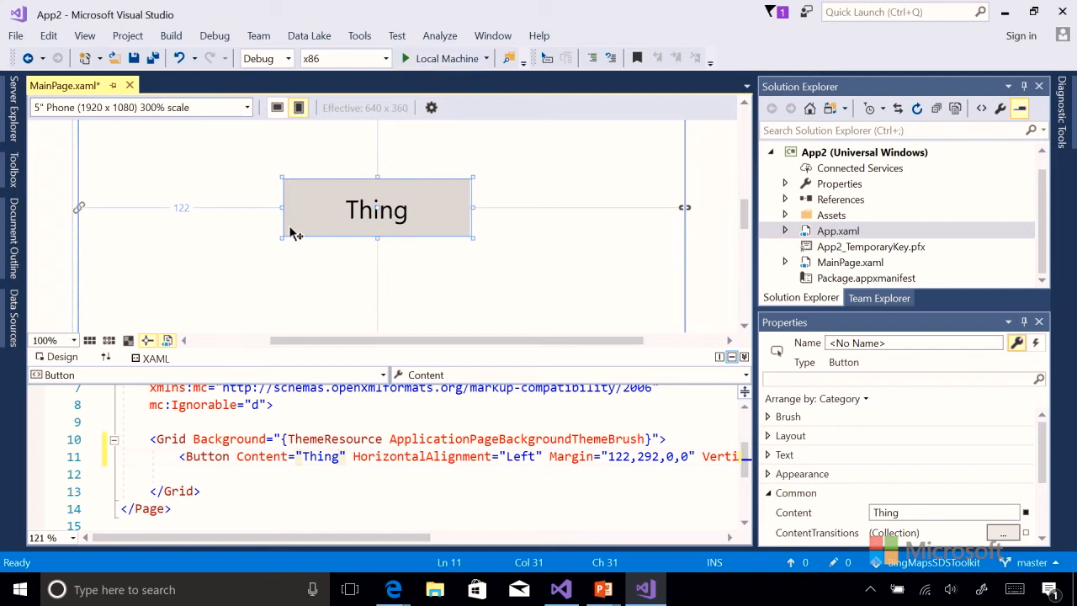
Build and run App2 on the Local Machine target.
click(340, 456)
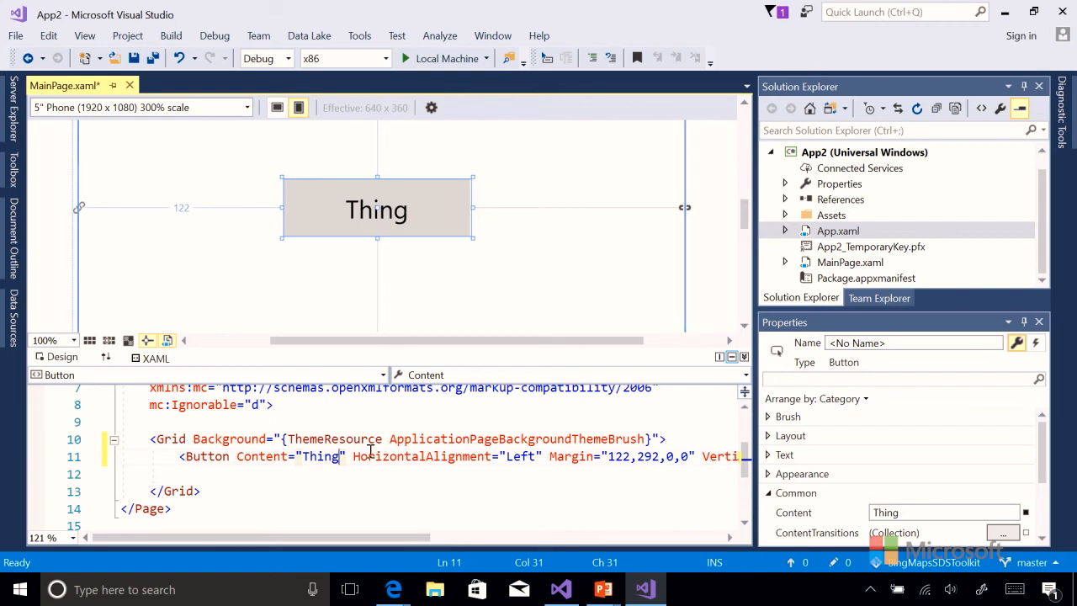
mouse_move(444, 58)
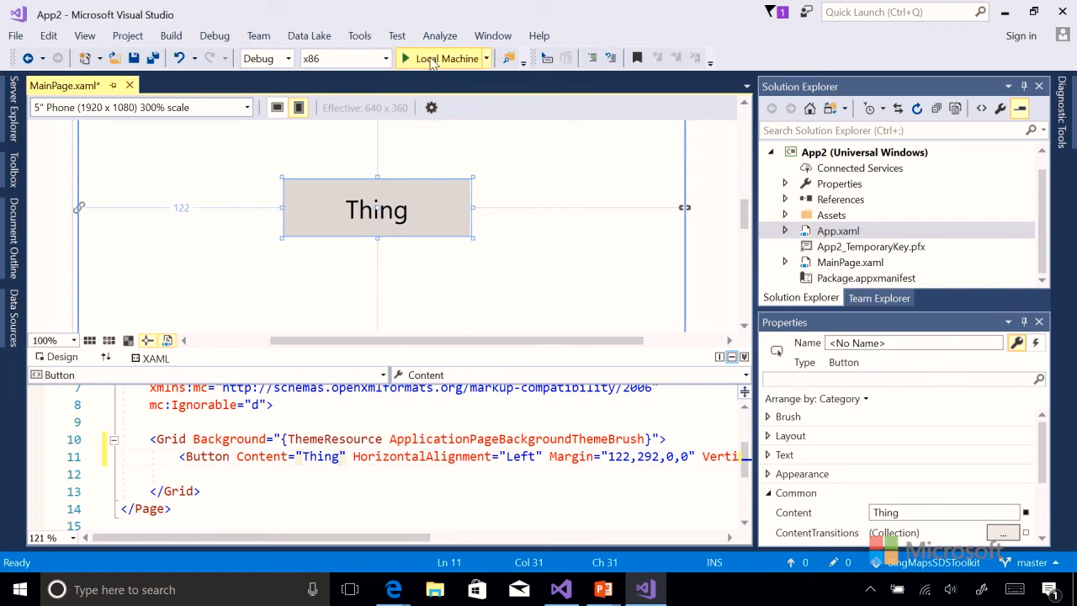
click(437, 57)
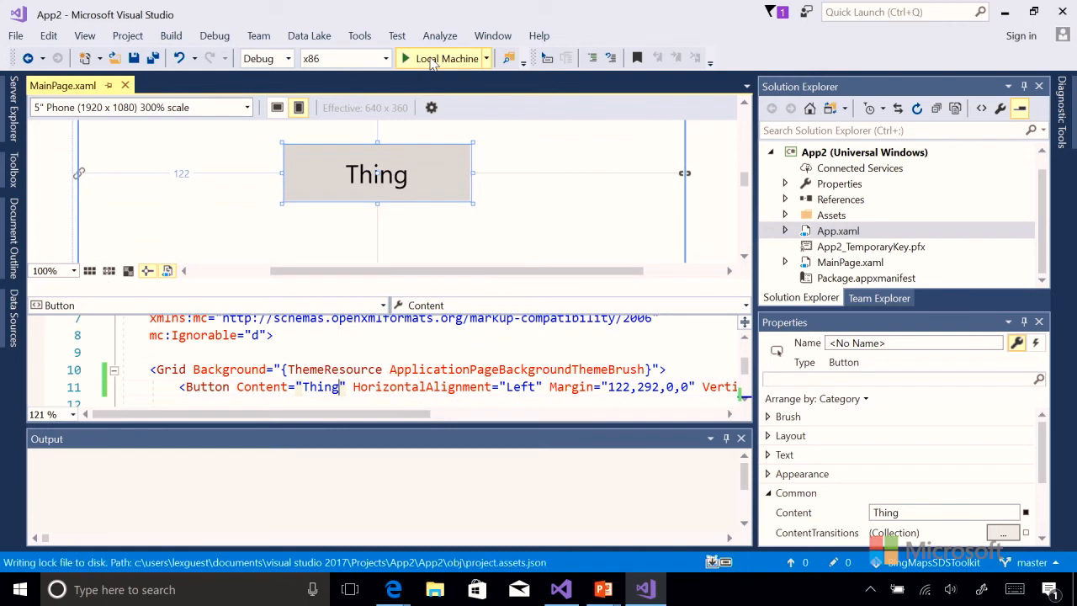
click(444, 57)
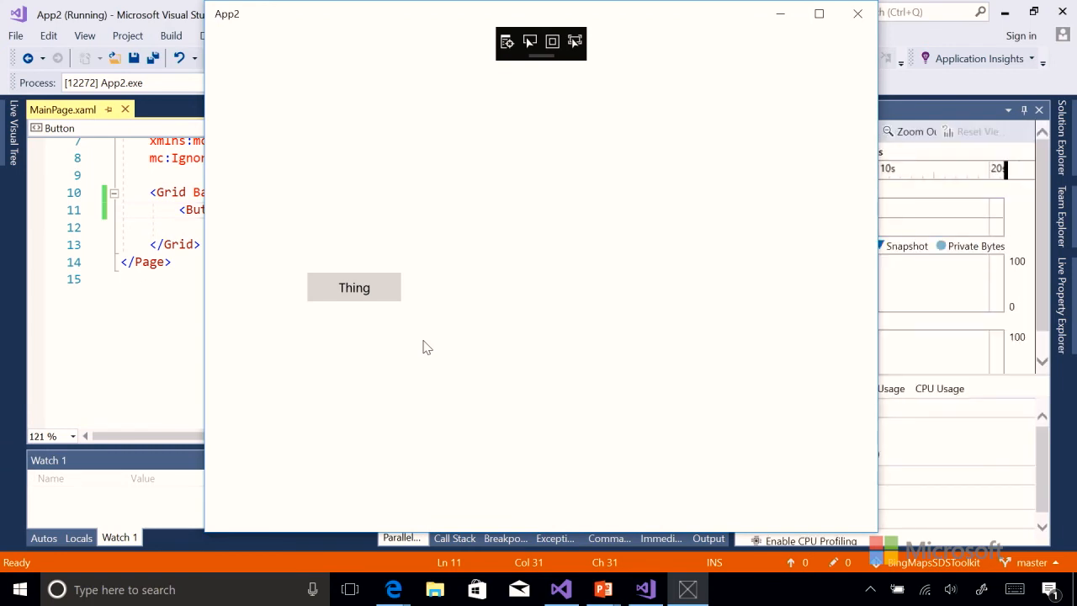
mouse_move(391, 217)
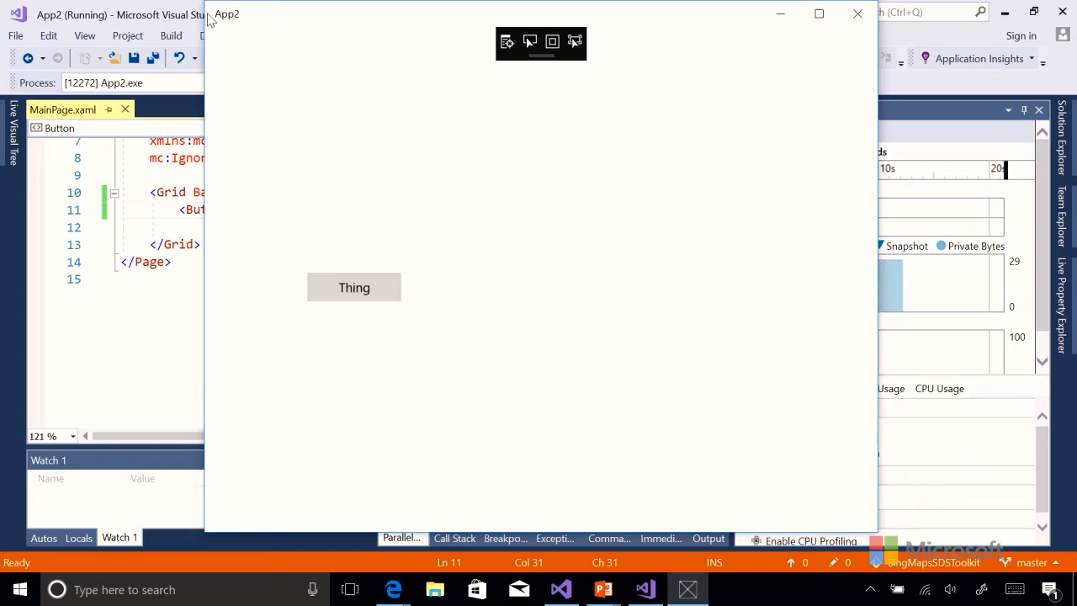
mouse_move(354, 286)
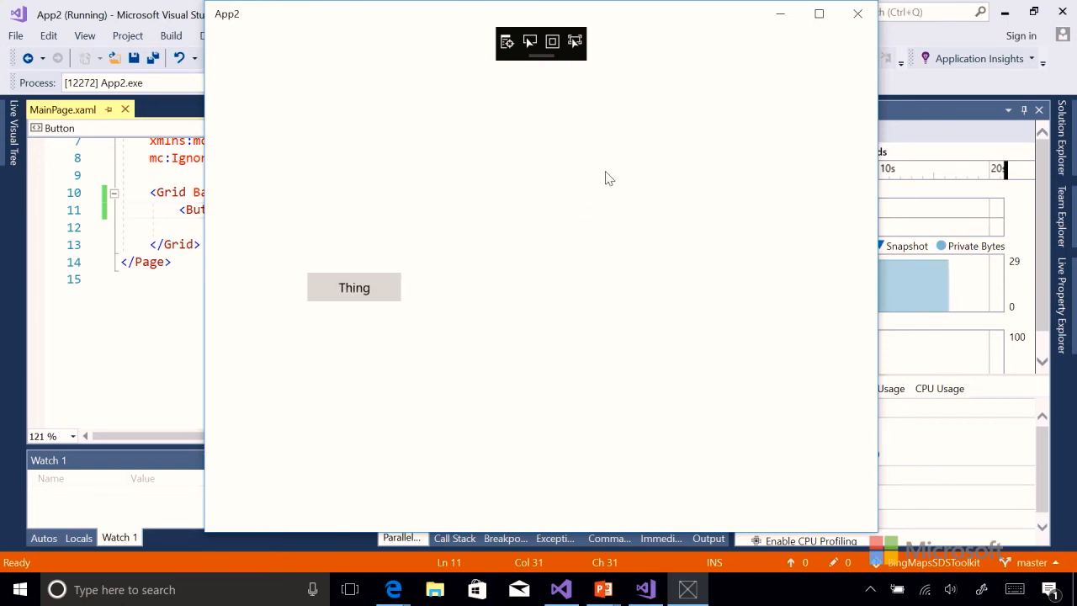
mouse_move(606, 235)
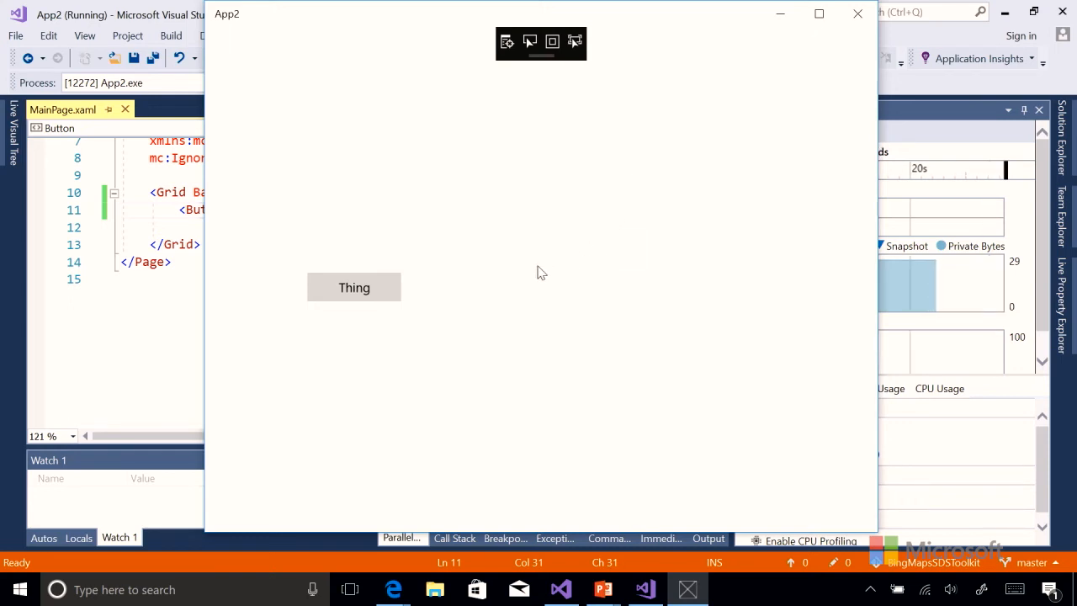
mouse_move(572, 254)
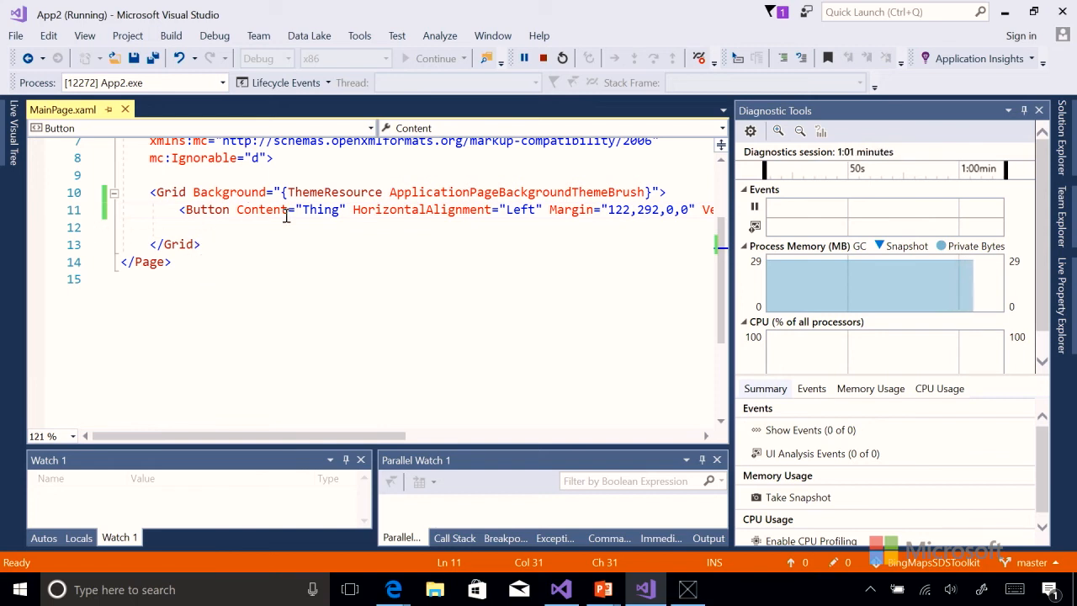
mouse_move(370, 232)
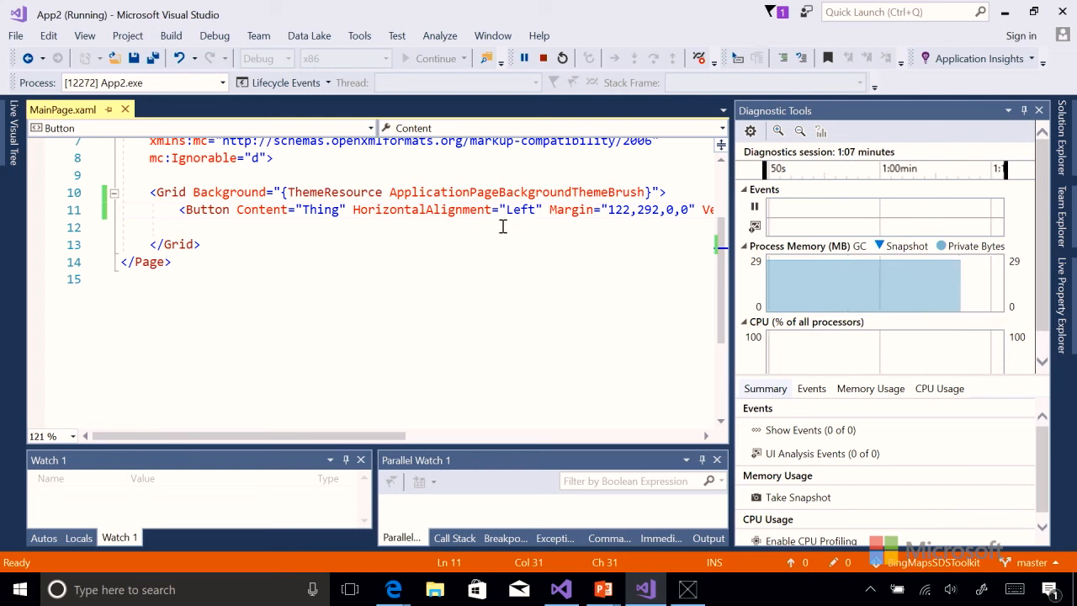
Stop debugging App2 from the debug toolbar and return to the designer.
click(523, 57)
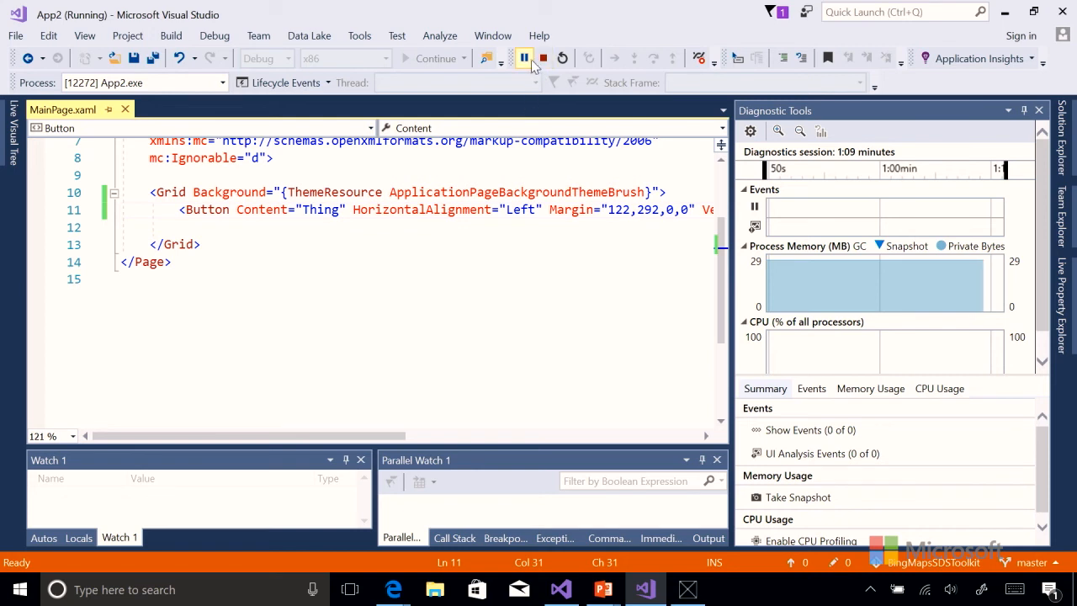
mouse_move(542, 57)
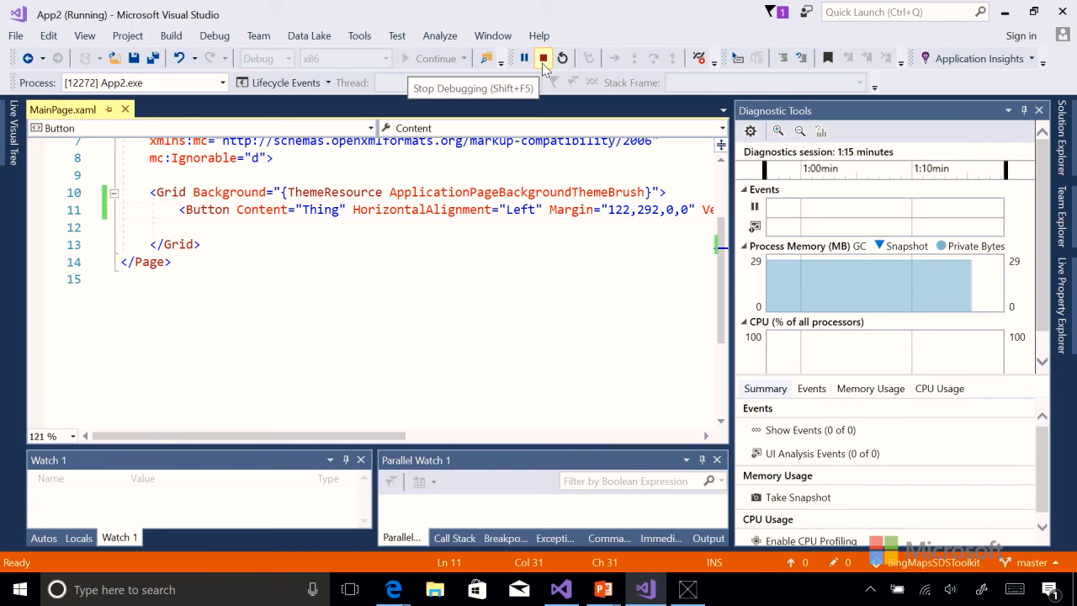
click(541, 58)
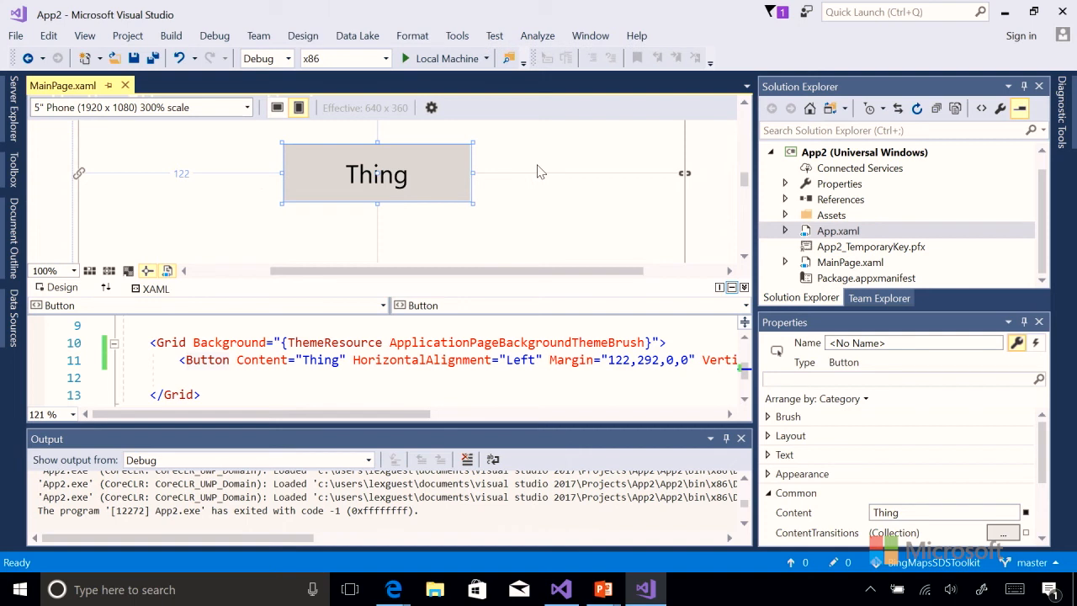
mouse_move(400, 242)
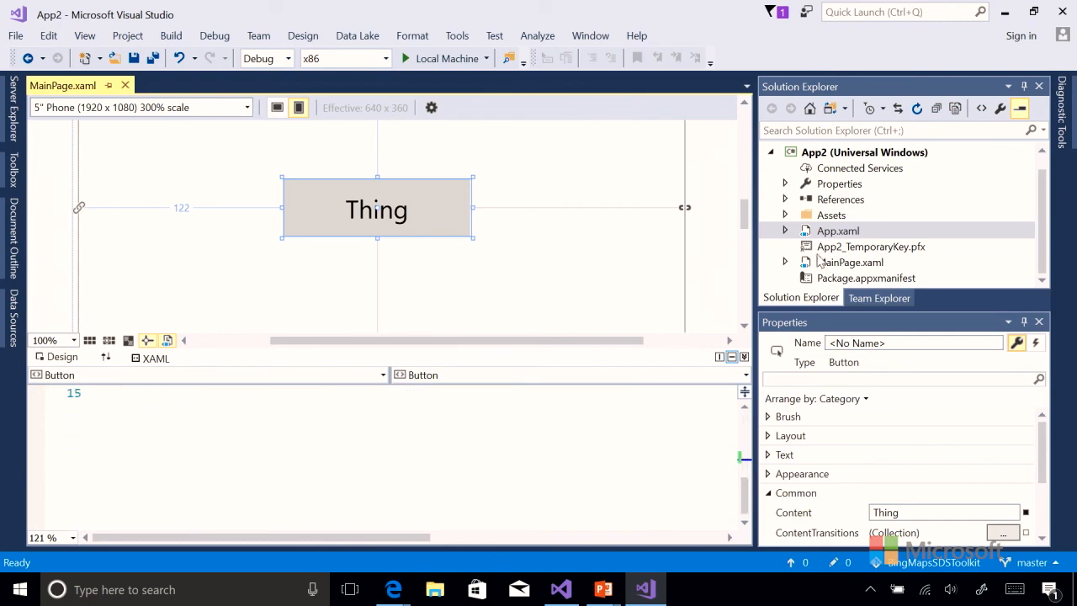
Expand MainPage.xaml in Solution Explorer and open MainPage.xaml.cs.
click(838, 230)
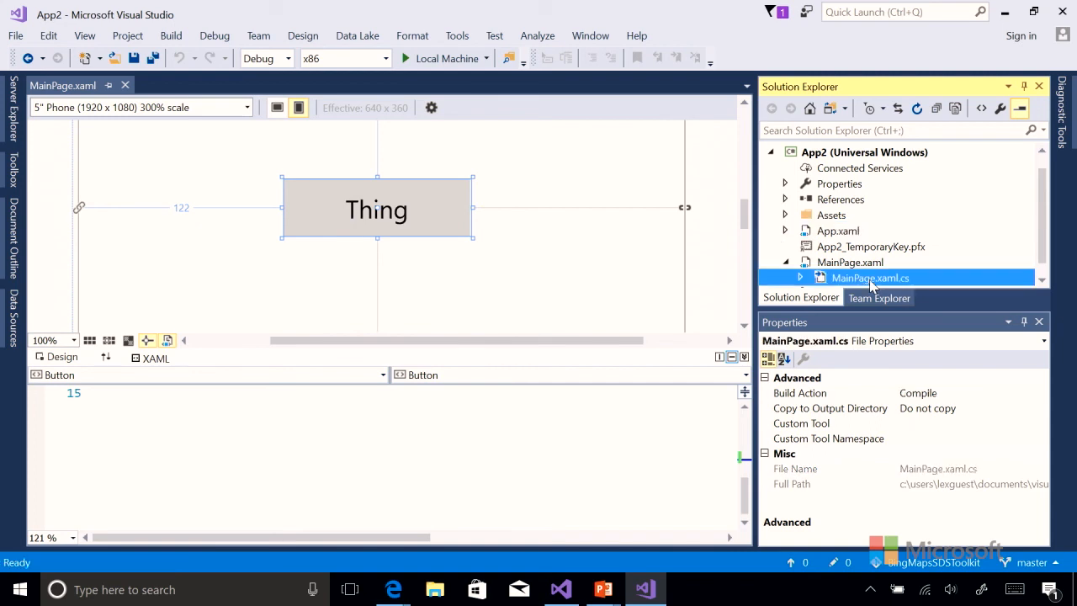
double_click(872, 277)
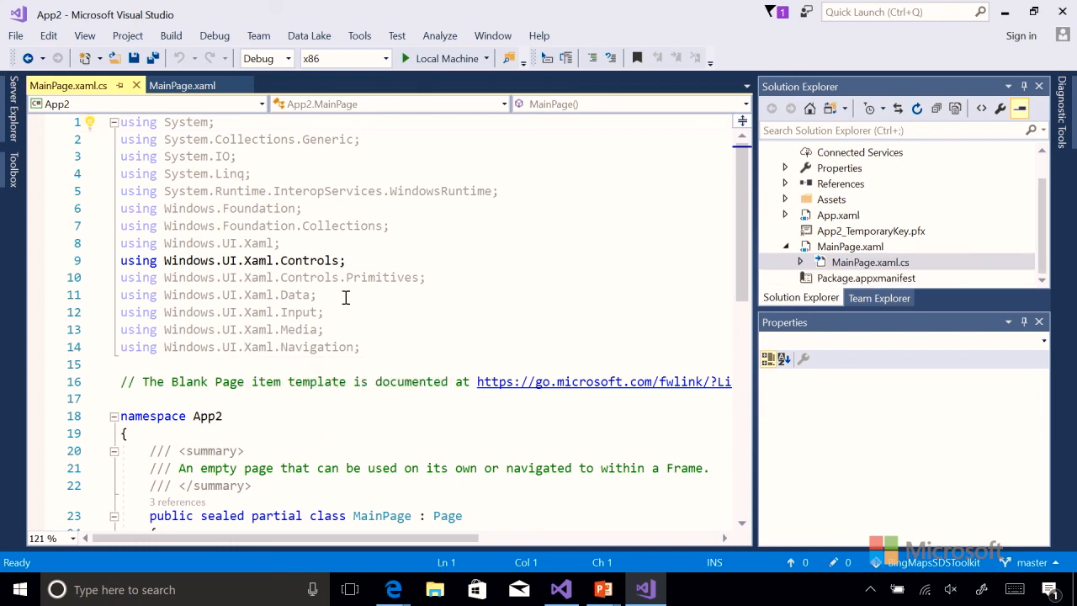
Scroll the code-behind to the MainPage class constructor calling InitializeComponent.
scroll(down, 3)
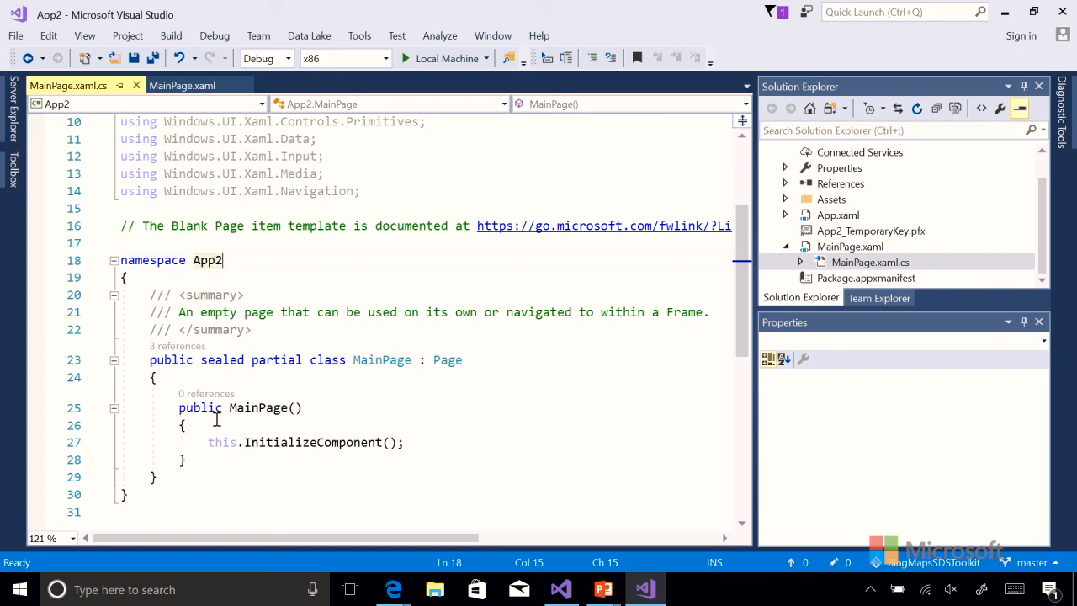
mouse_move(313, 336)
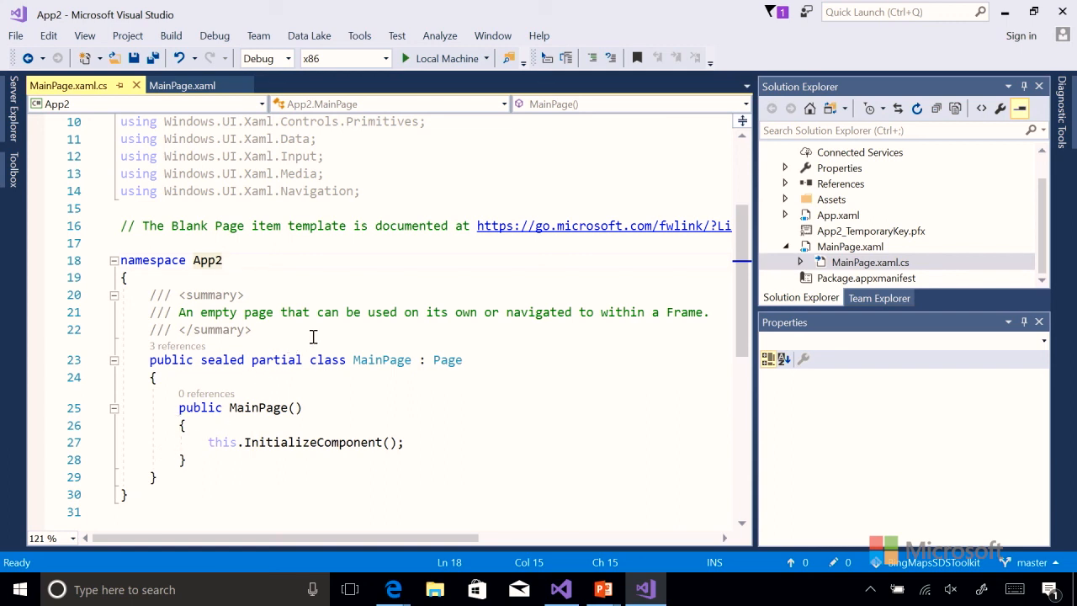
mouse_move(336, 320)
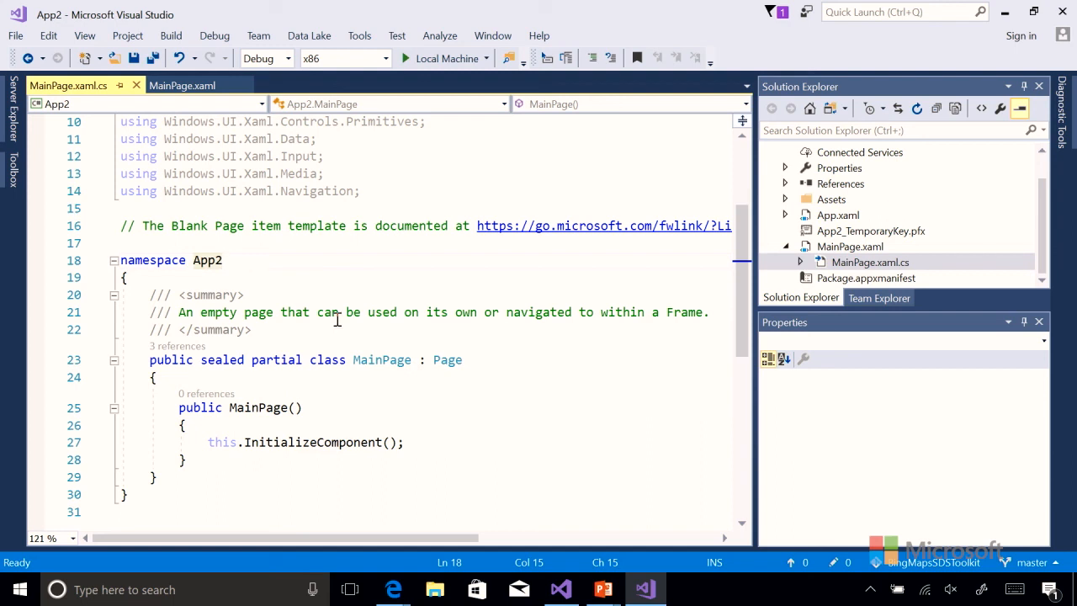
click(223, 259)
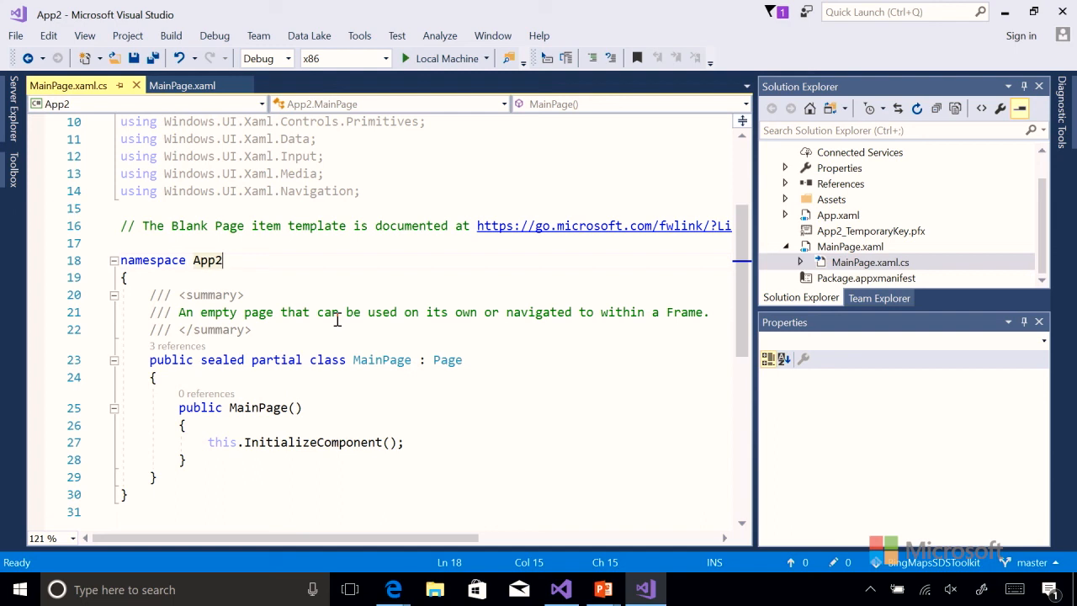